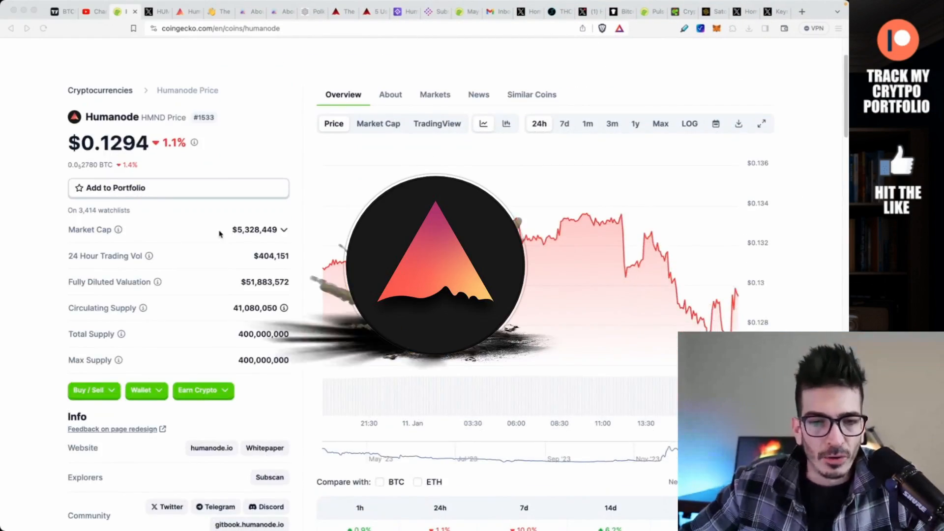
scroll(down, 3)
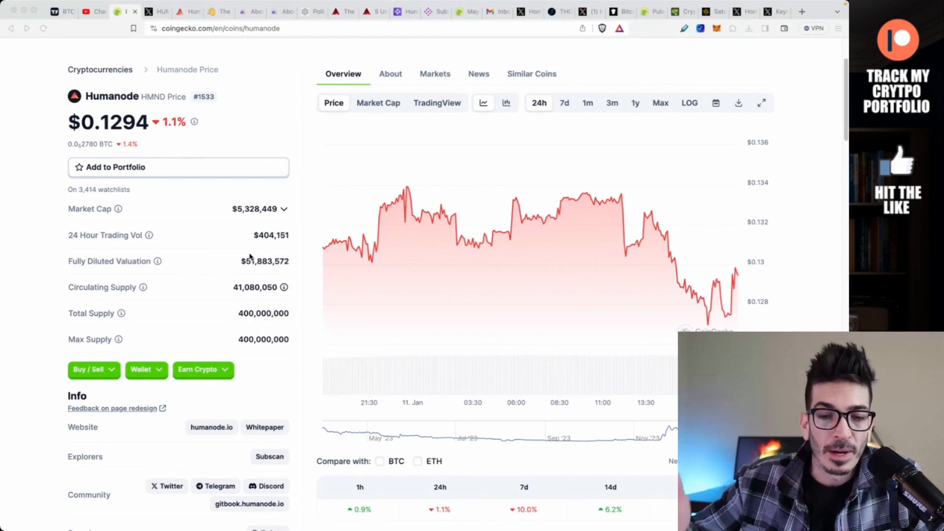
scroll(down, 3)
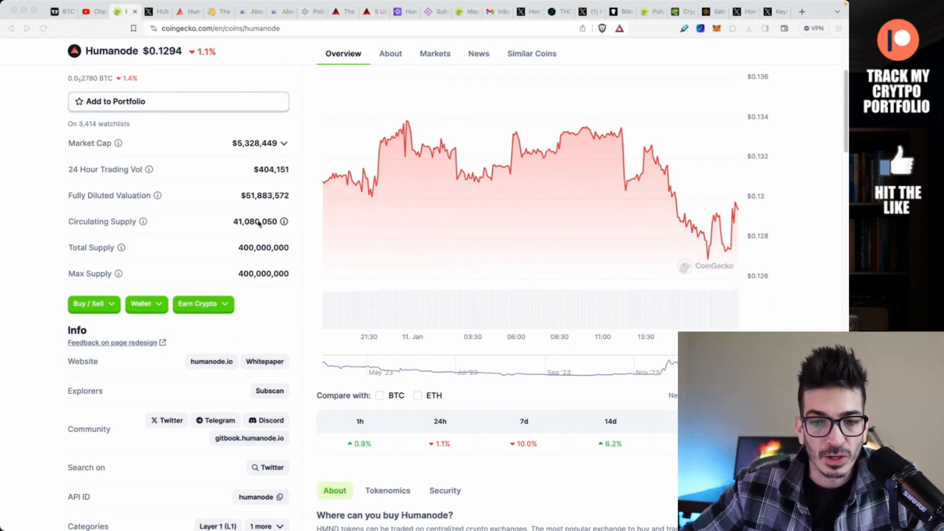
mouse_move(158, 243)
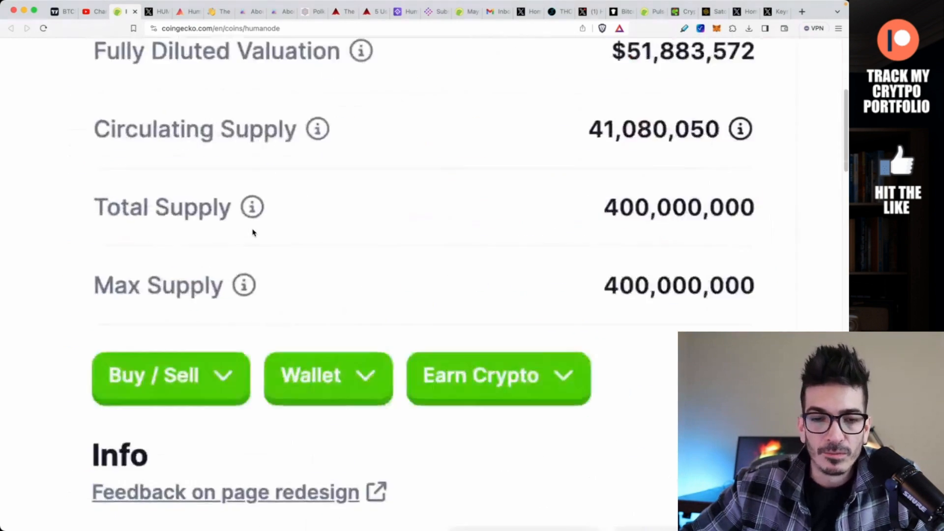
scroll(down, 3)
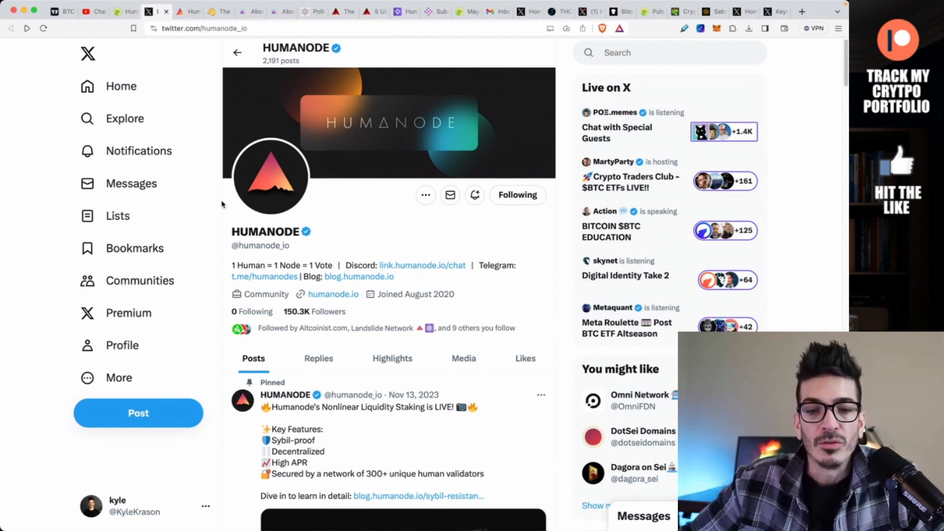
mouse_move(126, 118)
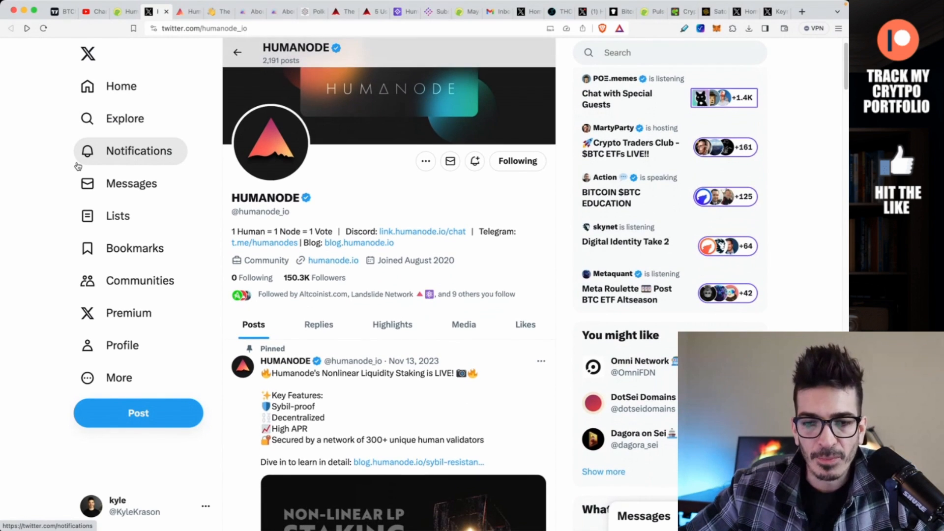
scroll(down, 3)
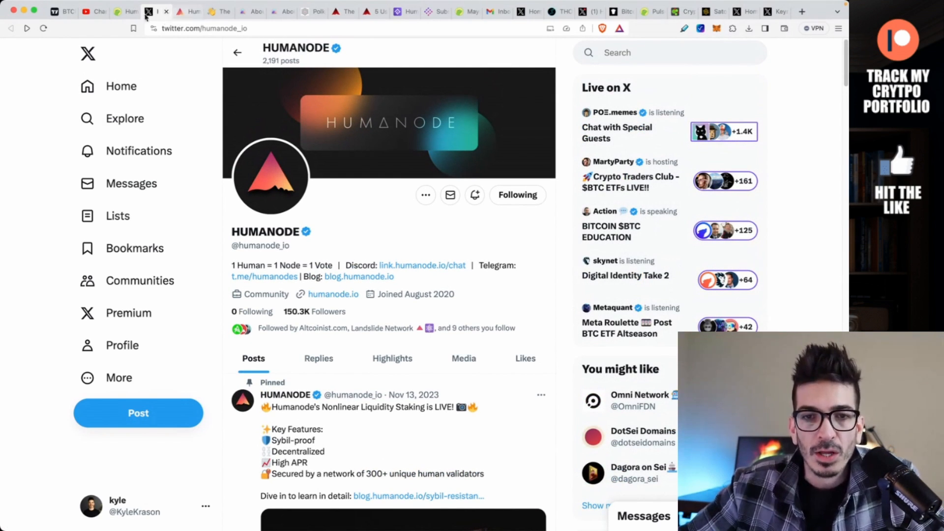
Revisit the CoinGecko Humanode price page, then bring up the humanode.io website.
click(121, 11)
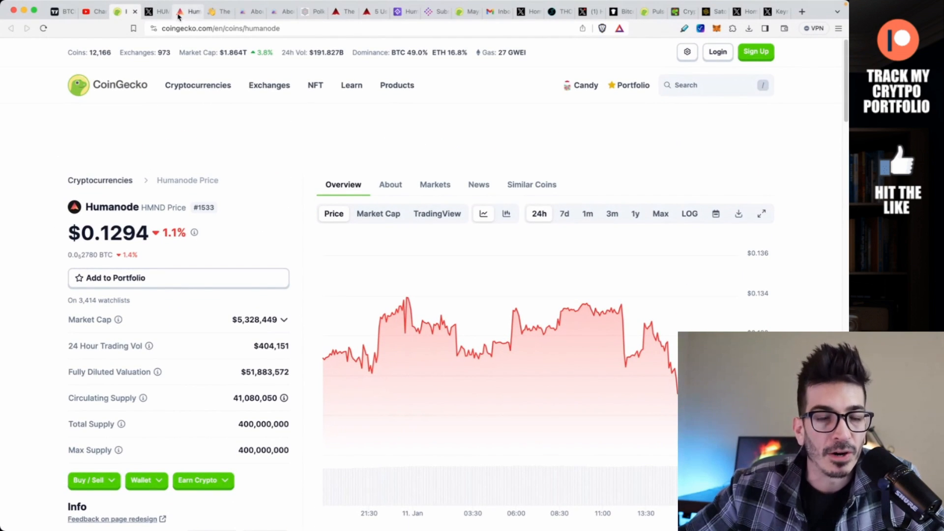
mouse_move(160, 12)
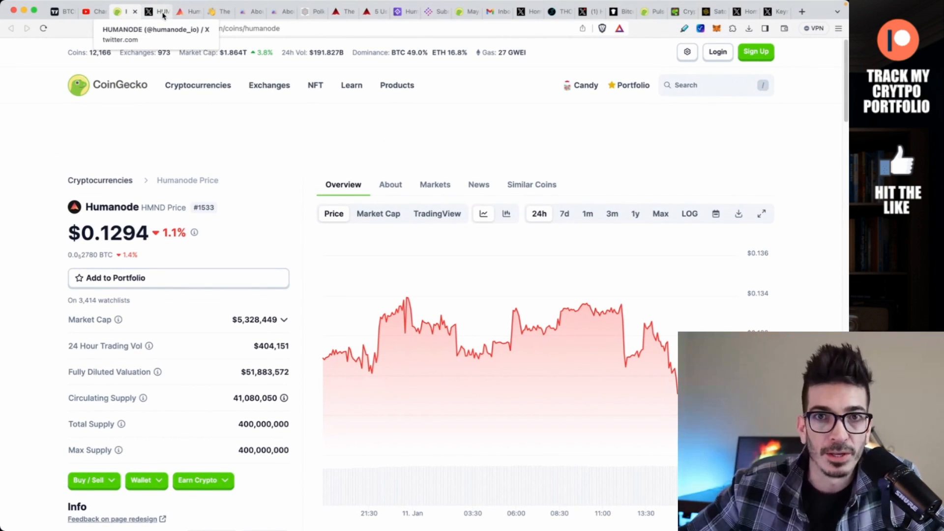
click(179, 11)
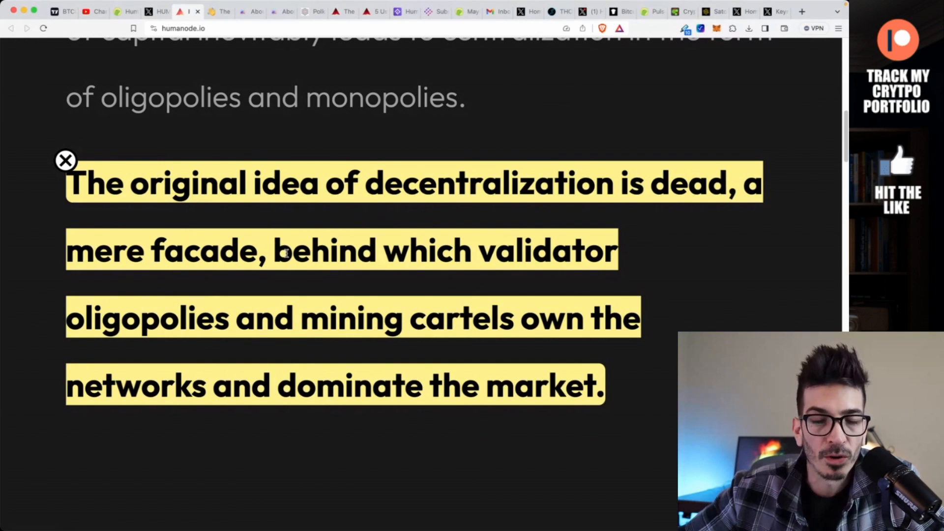
mouse_move(7, 152)
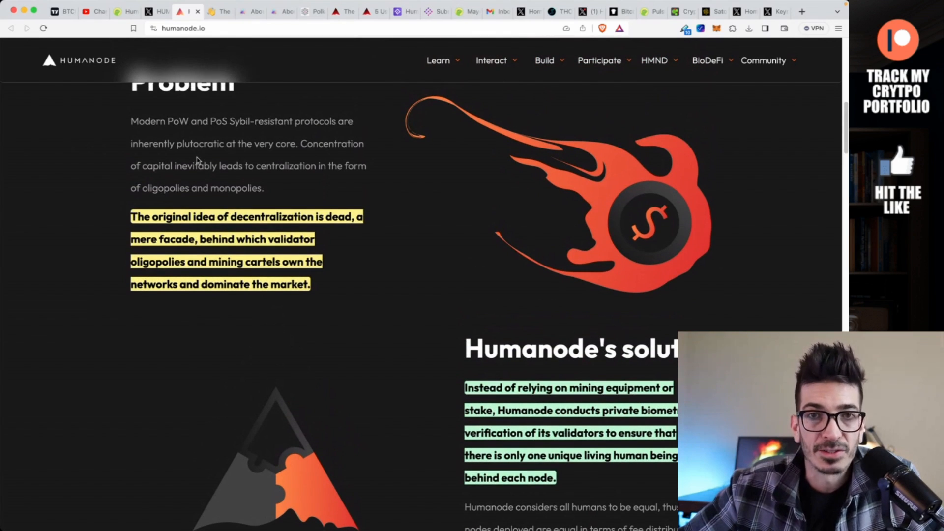
scroll(down, 3)
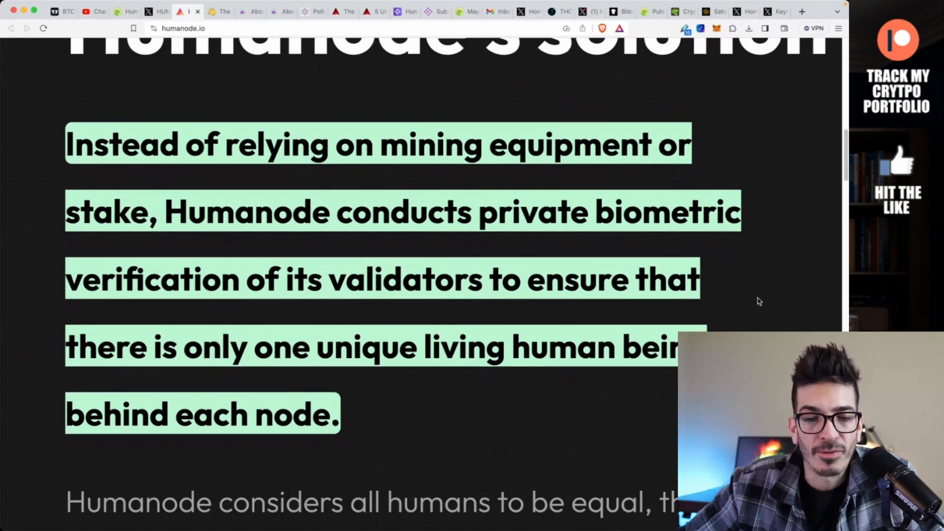
scroll(down, 3)
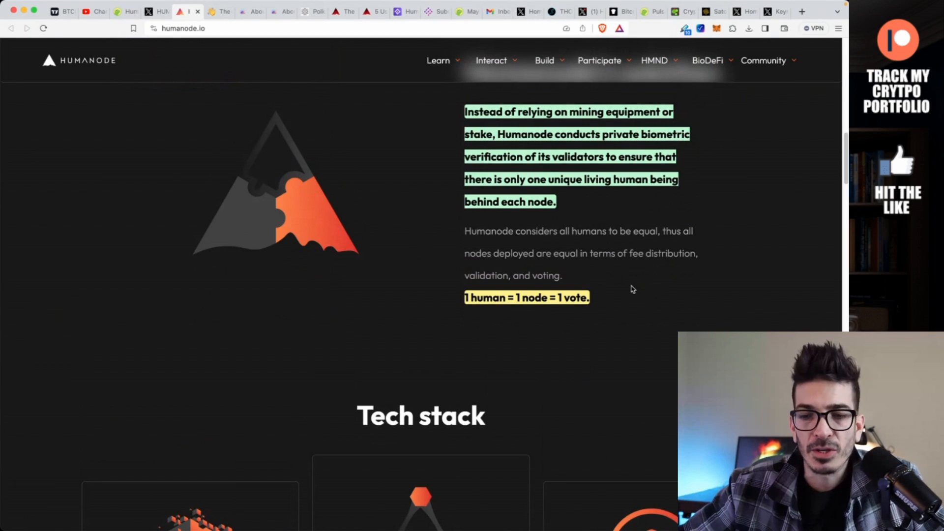
Scroll the Tech stack cards, liveness detection through EVM layer, then open the Notion team page.
scroll(down, 3)
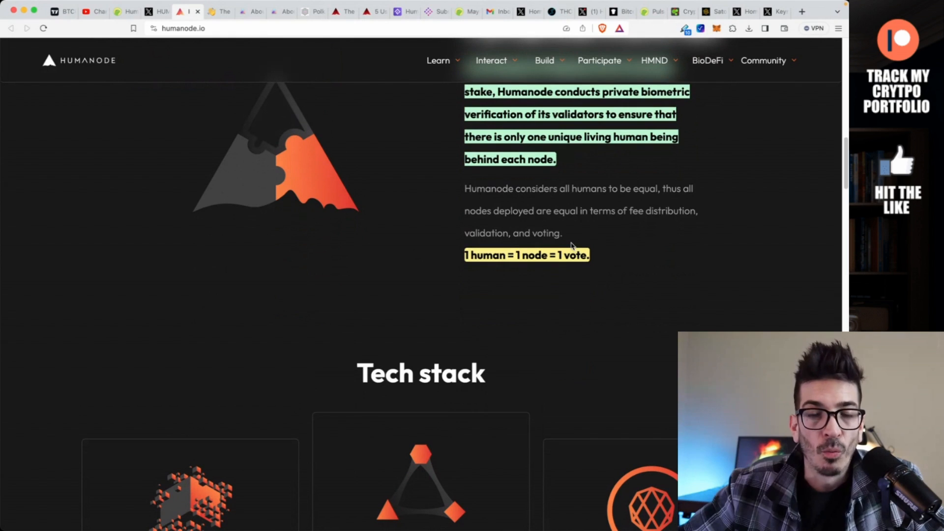
scroll(down, 3)
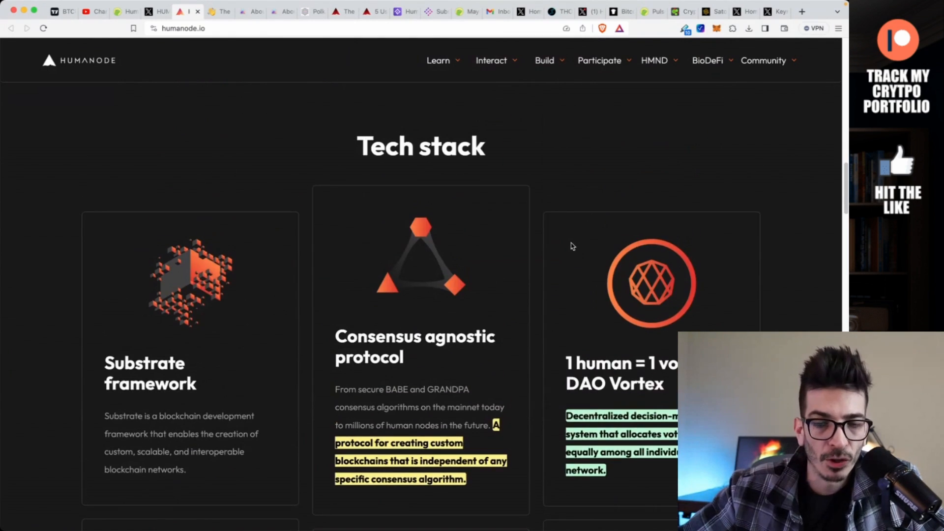
scroll(down, 3)
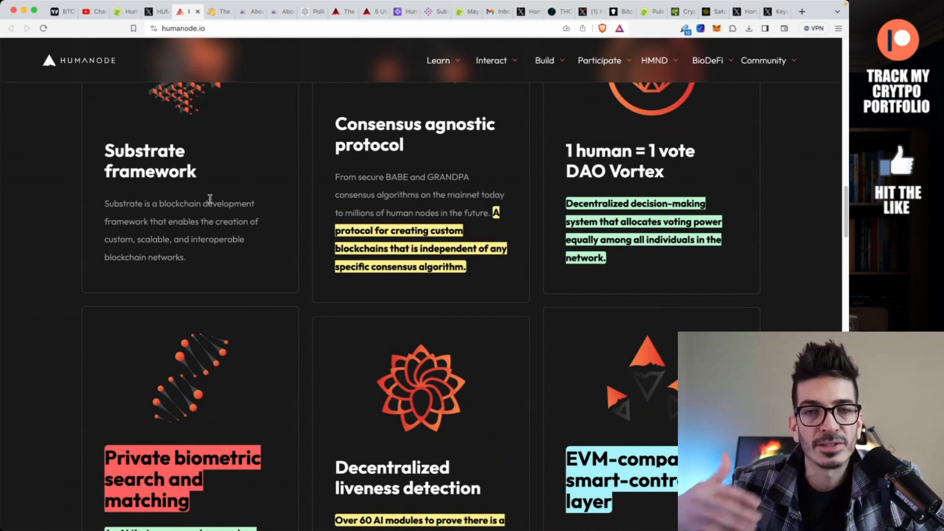
scroll(down, 3)
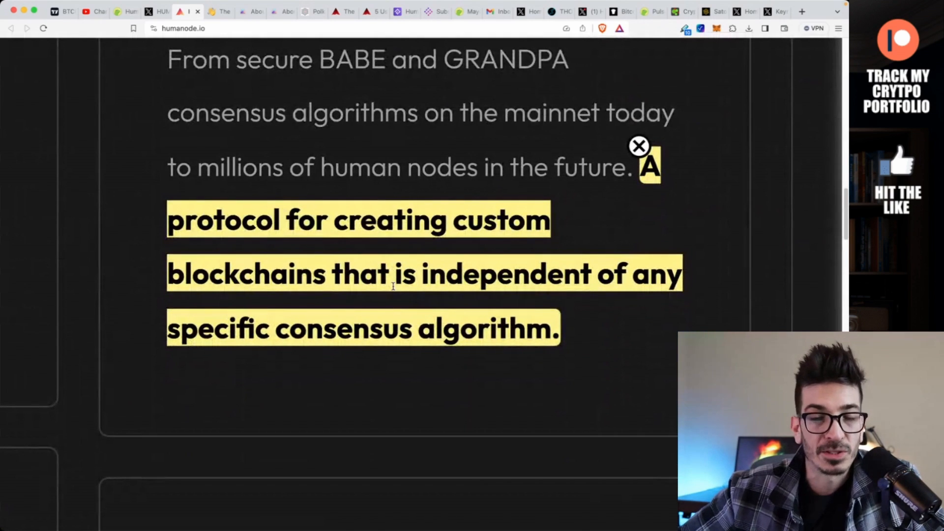
scroll(down, 3)
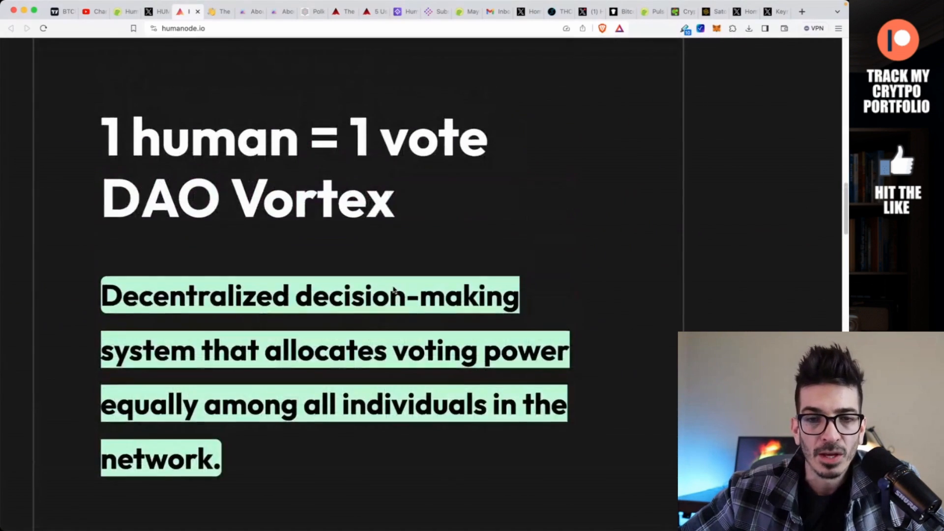
scroll(down, 3)
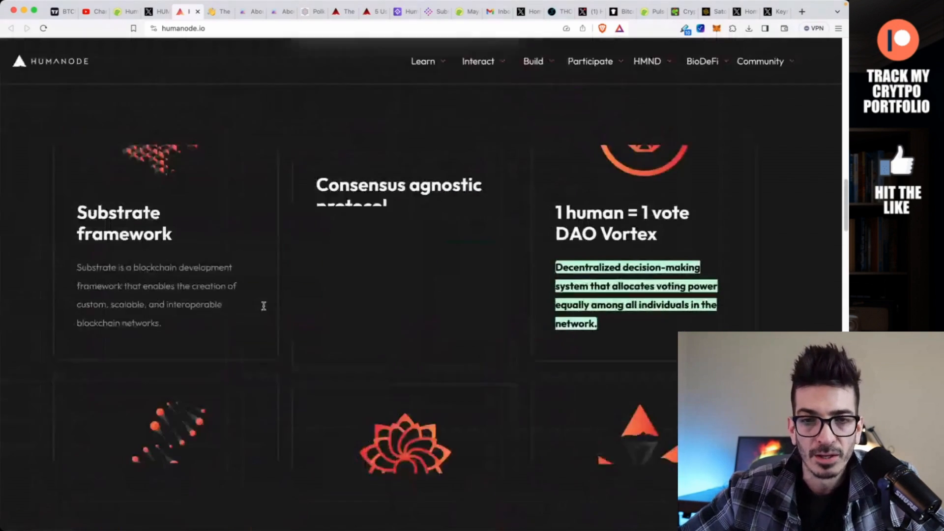
scroll(down, 3)
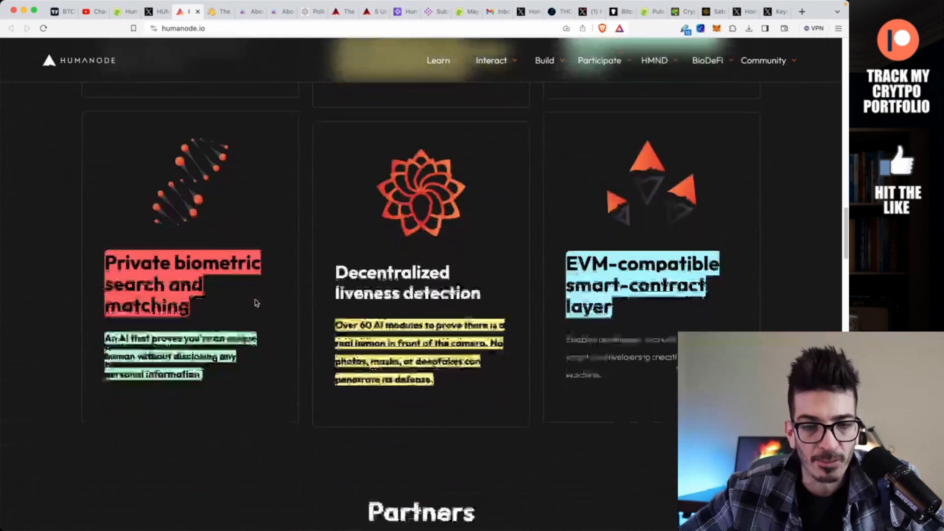
scroll(down, 3)
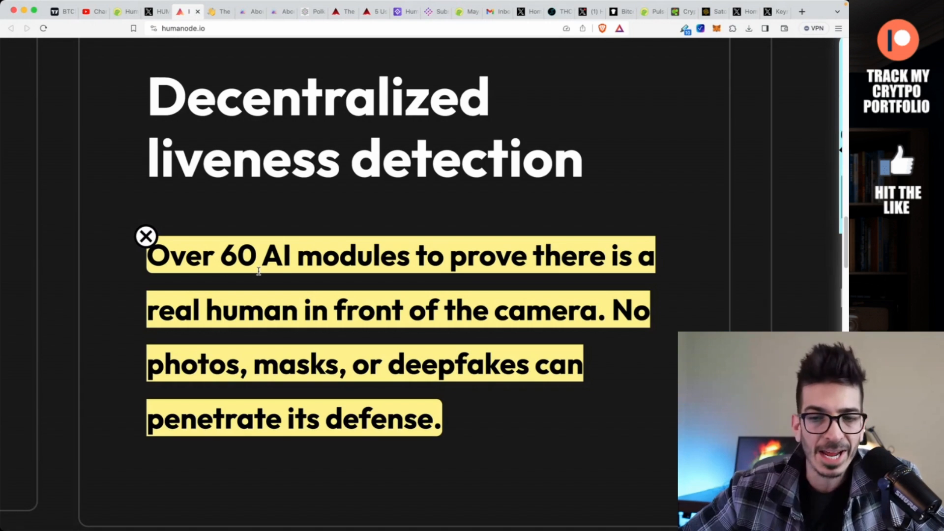
mouse_move(324, 321)
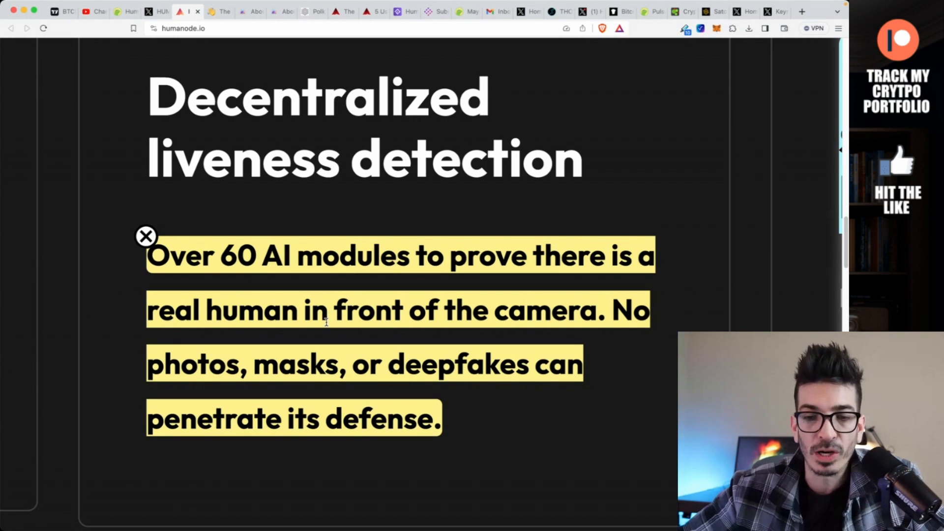
scroll(down, 3)
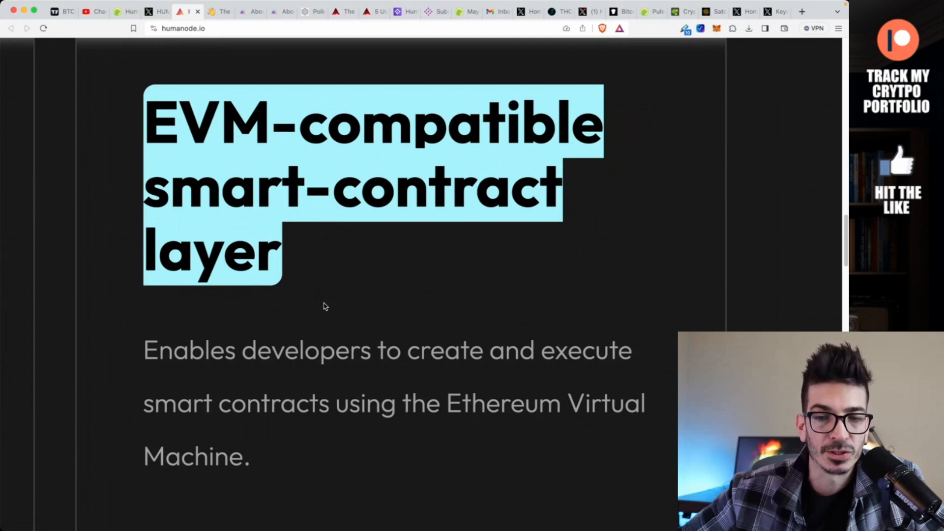
click(188, 11)
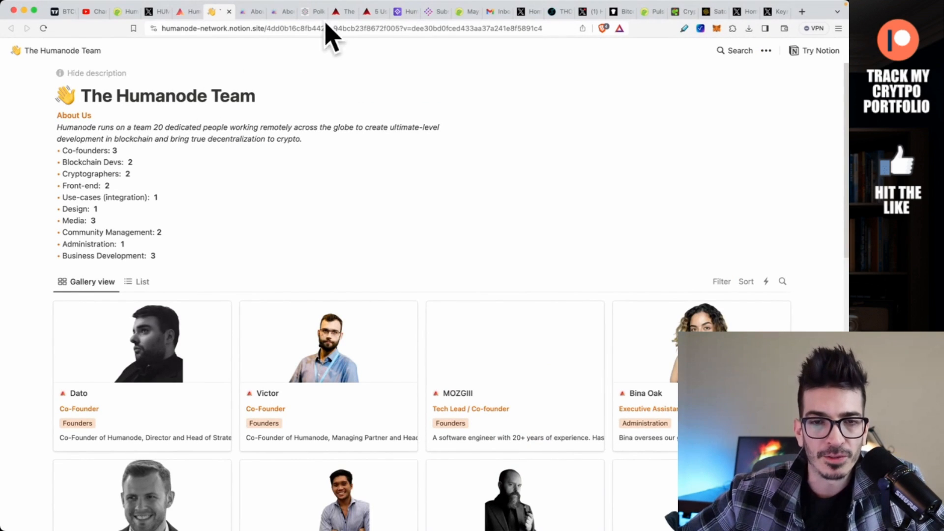
scroll(down, 3)
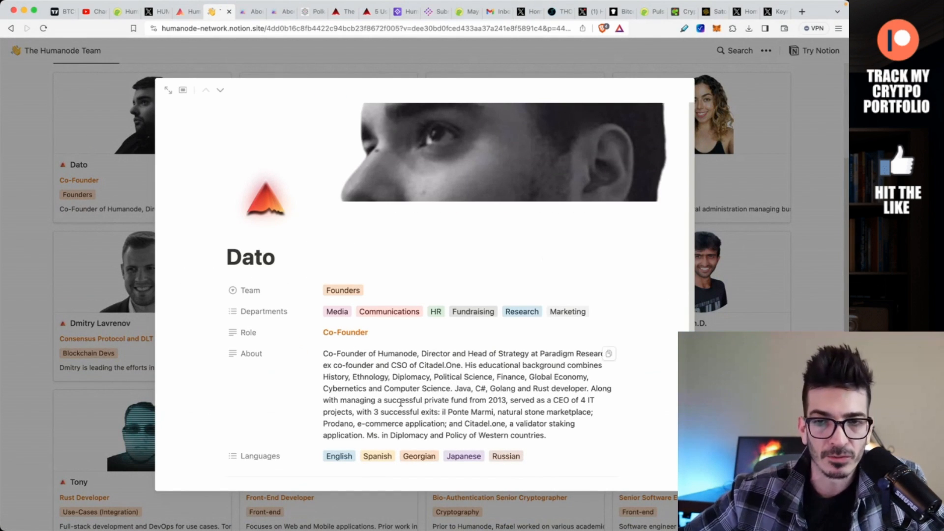
mouse_move(459, 351)
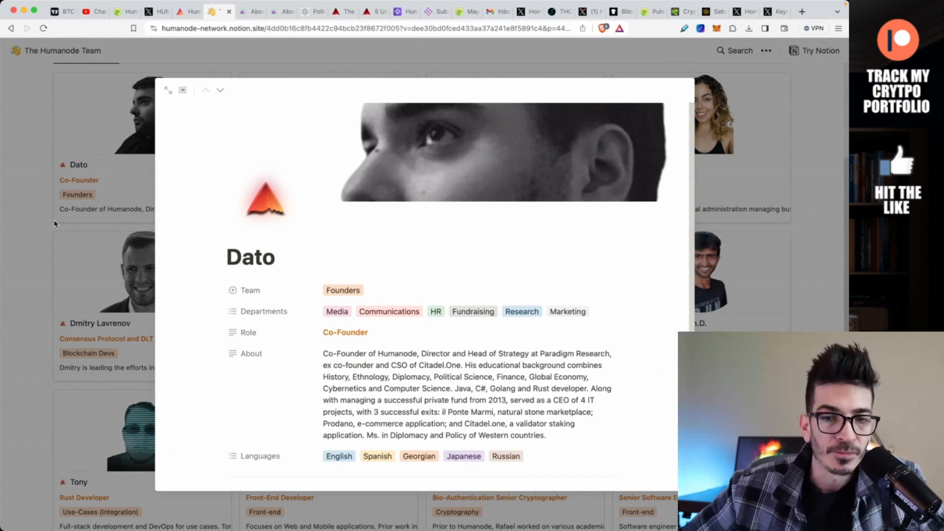
mouse_move(431, 342)
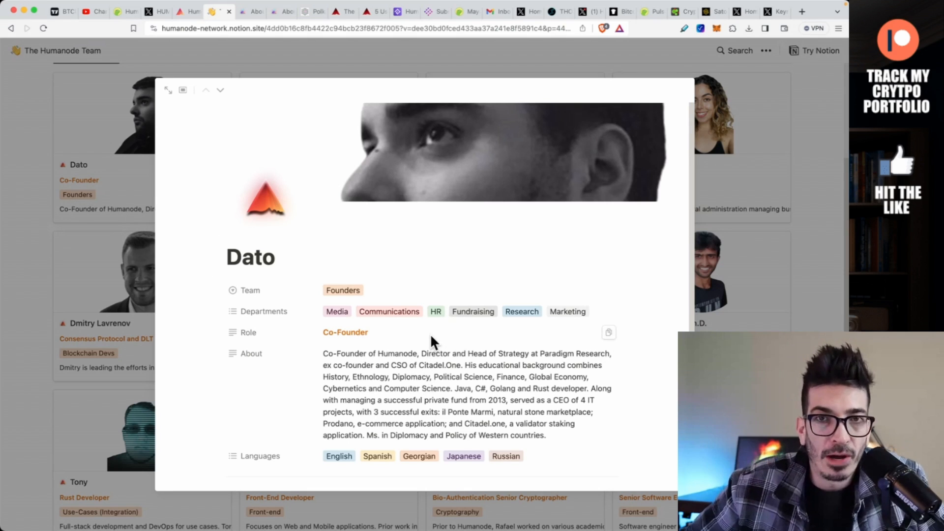
mouse_move(142, 215)
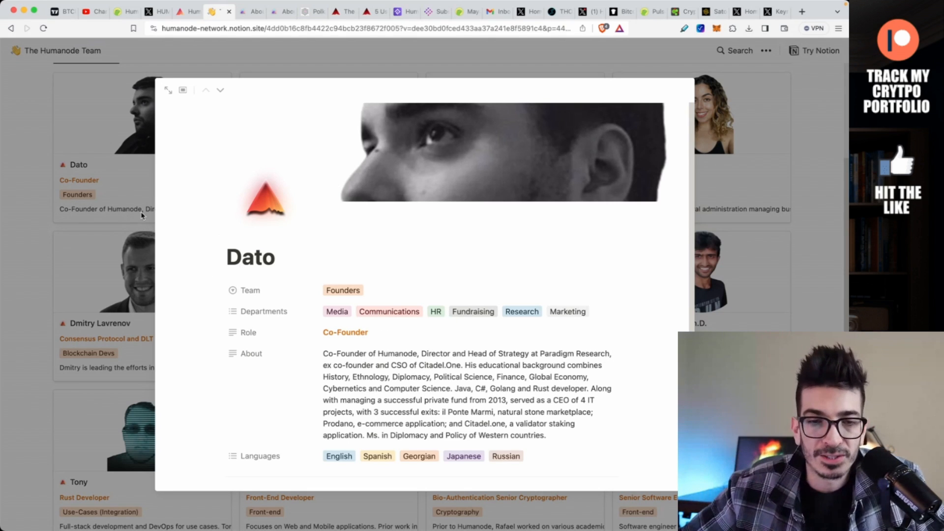
mouse_move(75, 177)
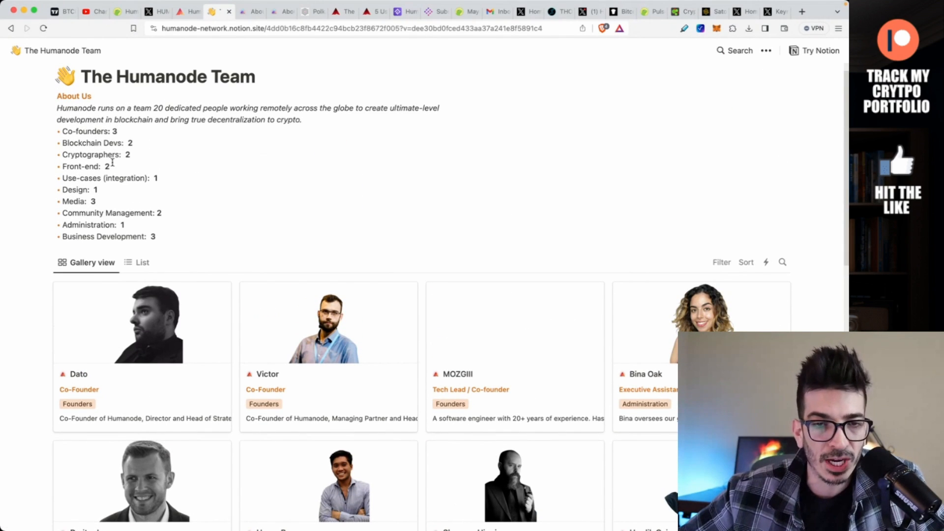
mouse_move(221, 255)
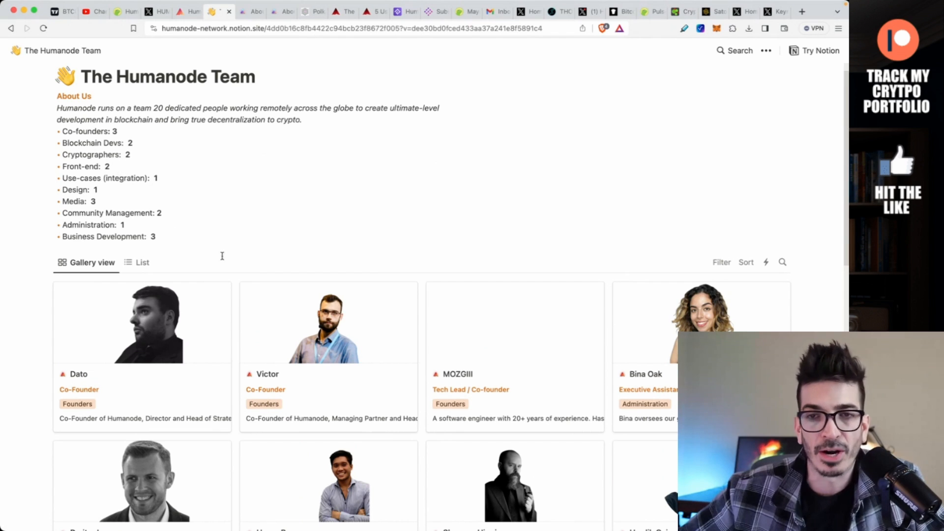
click(245, 11)
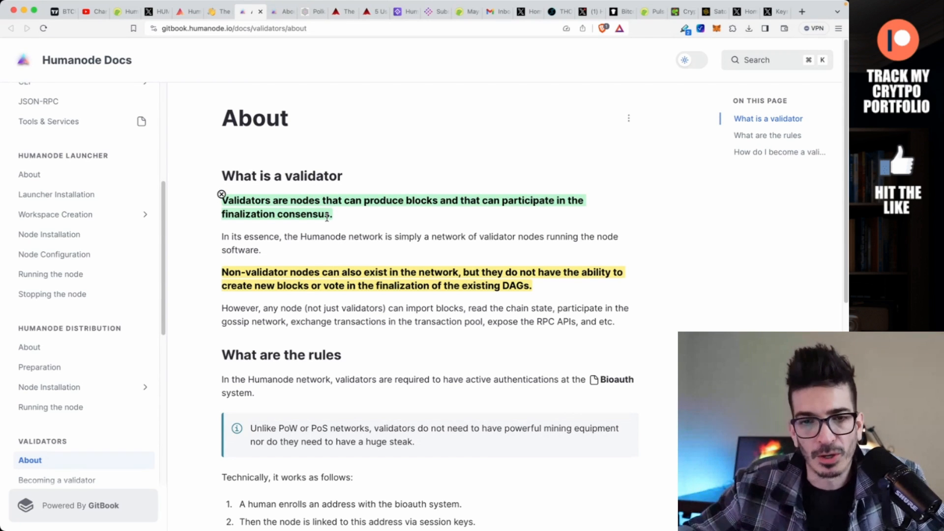
scroll(down, 3)
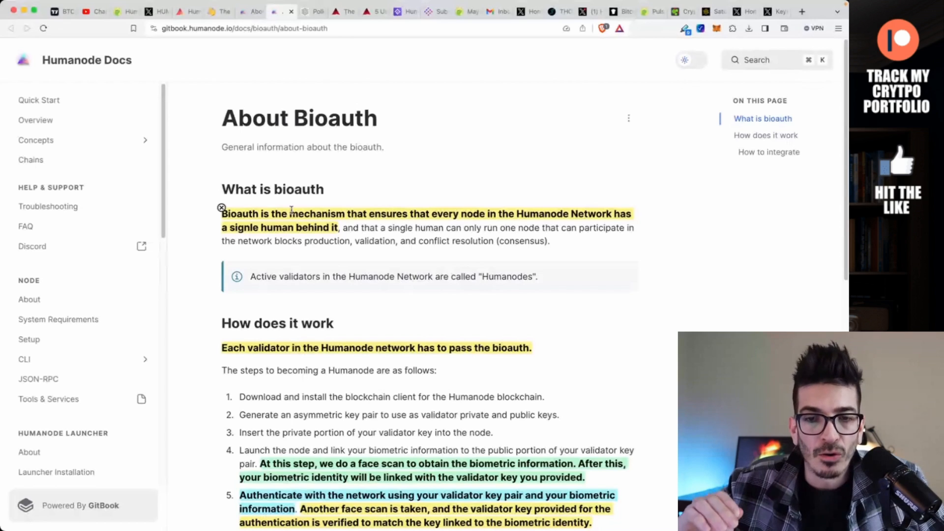
mouse_move(335, 189)
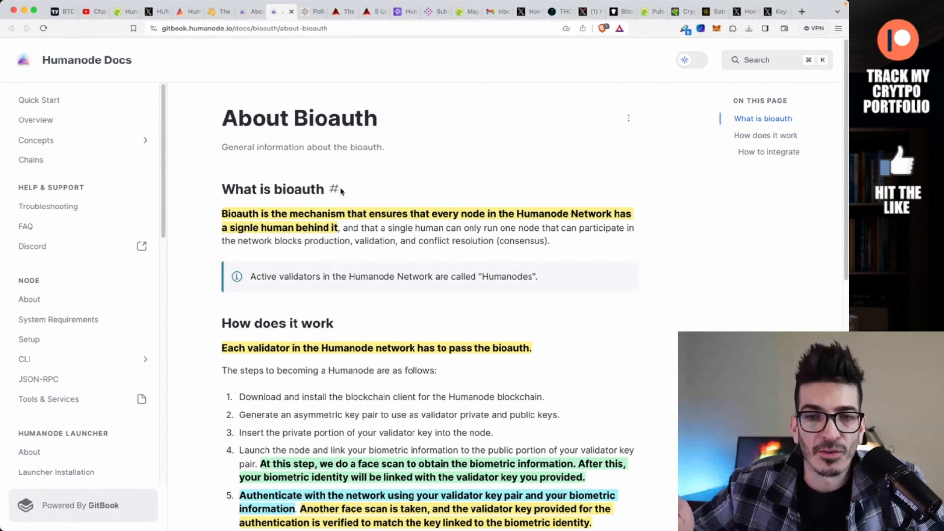
scroll(down, 3)
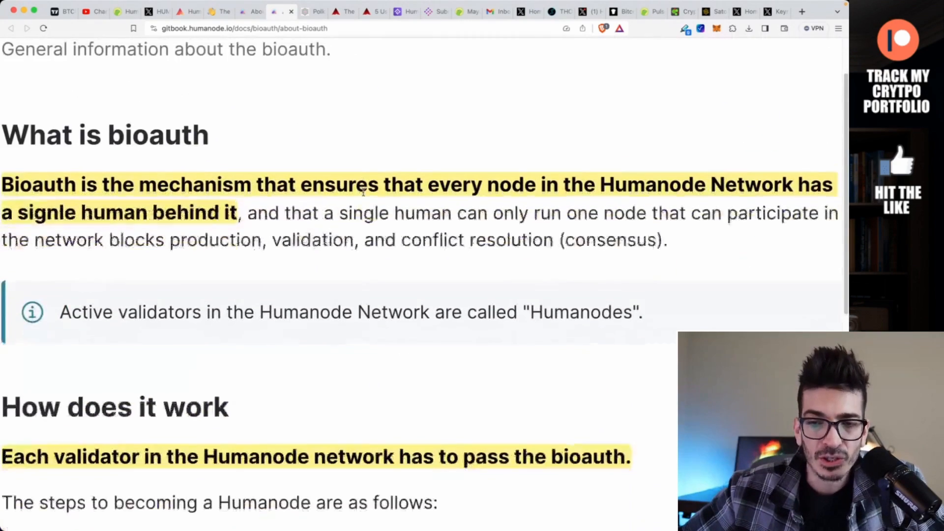
scroll(down, 3)
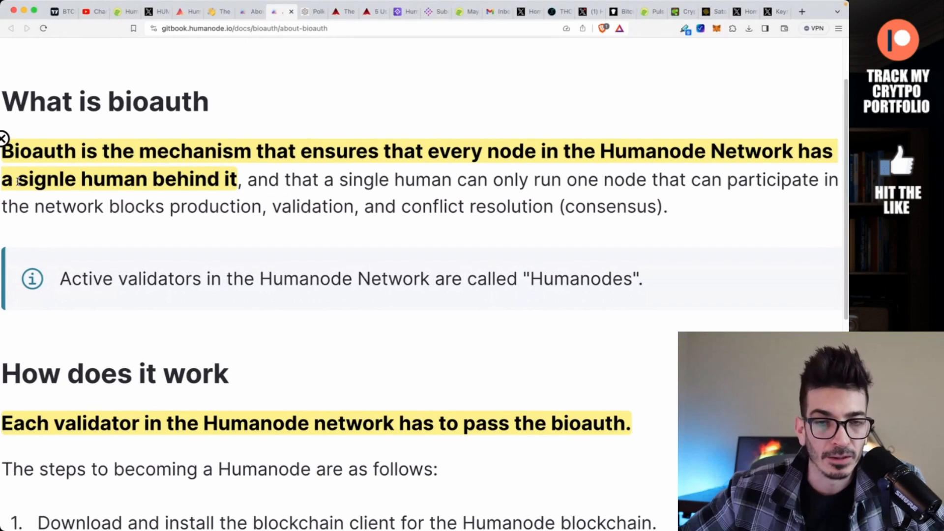
scroll(down, 3)
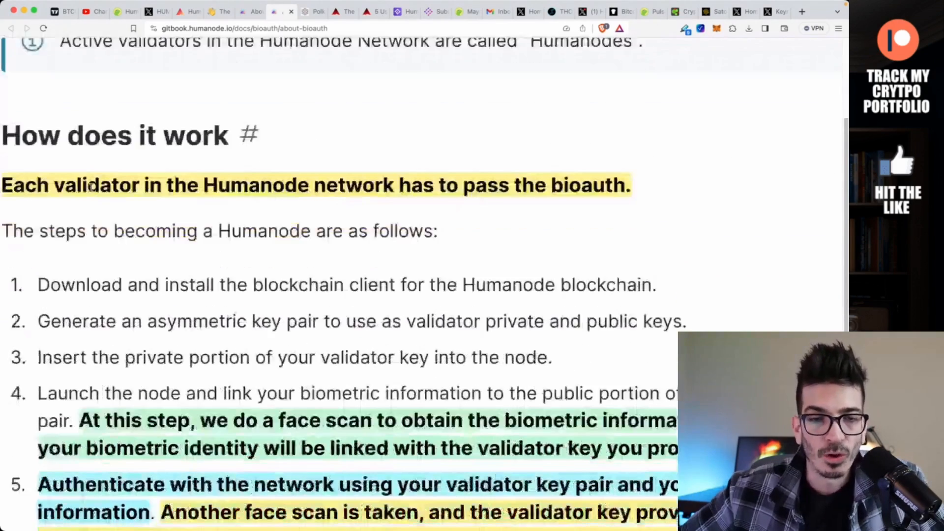
scroll(down, 3)
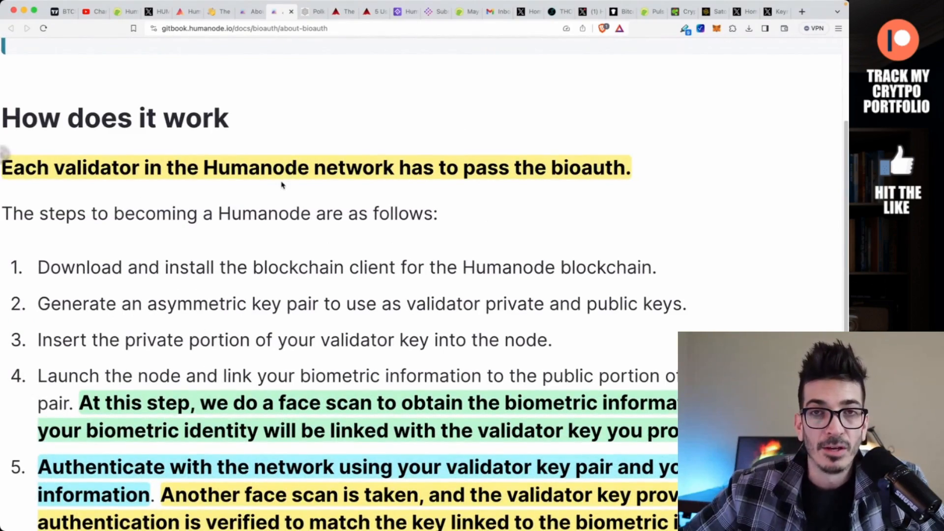
scroll(down, 3)
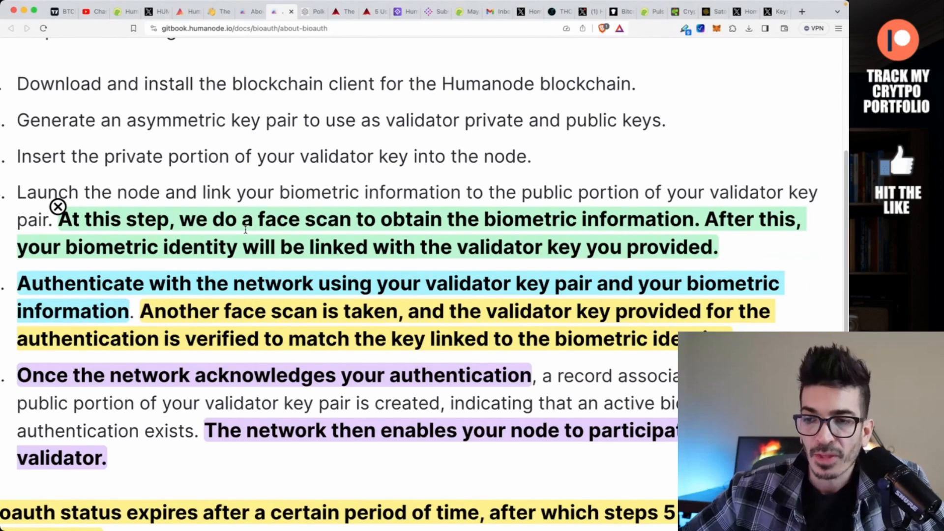
scroll(down, 3)
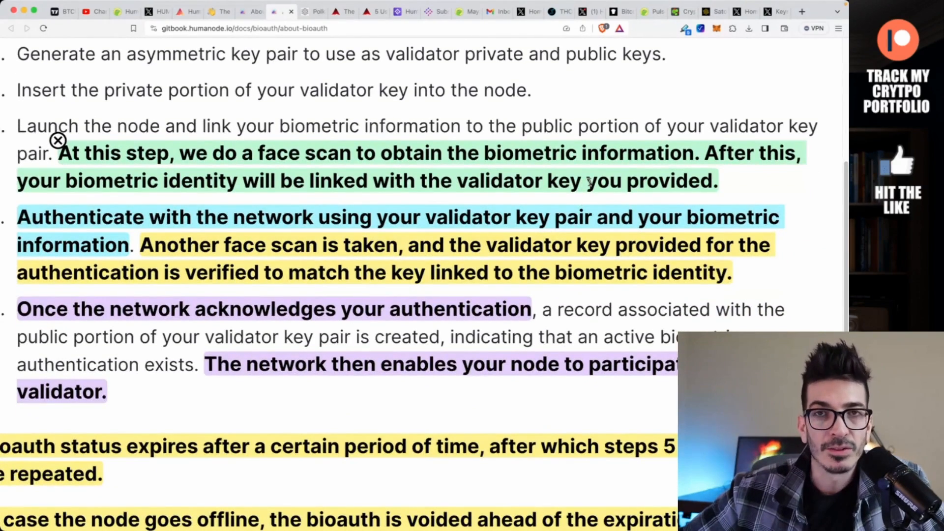
scroll(down, 3)
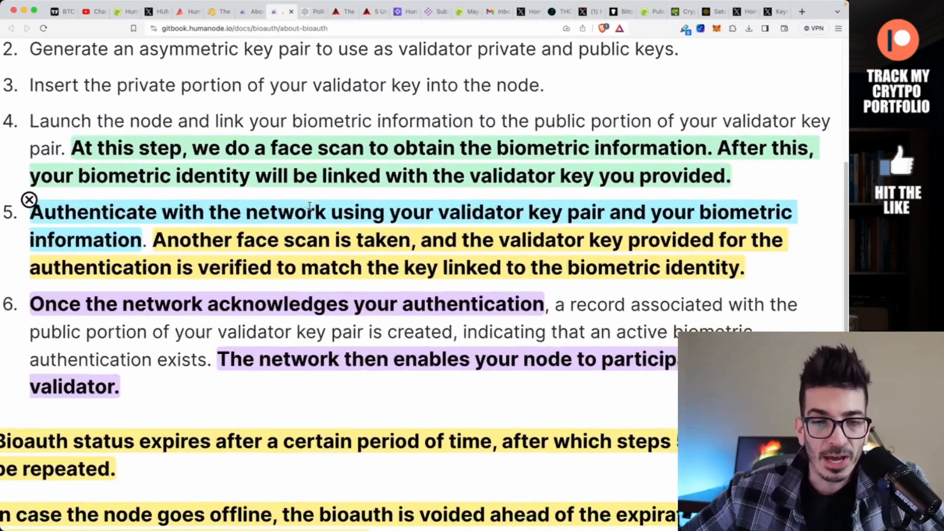
scroll(down, 3)
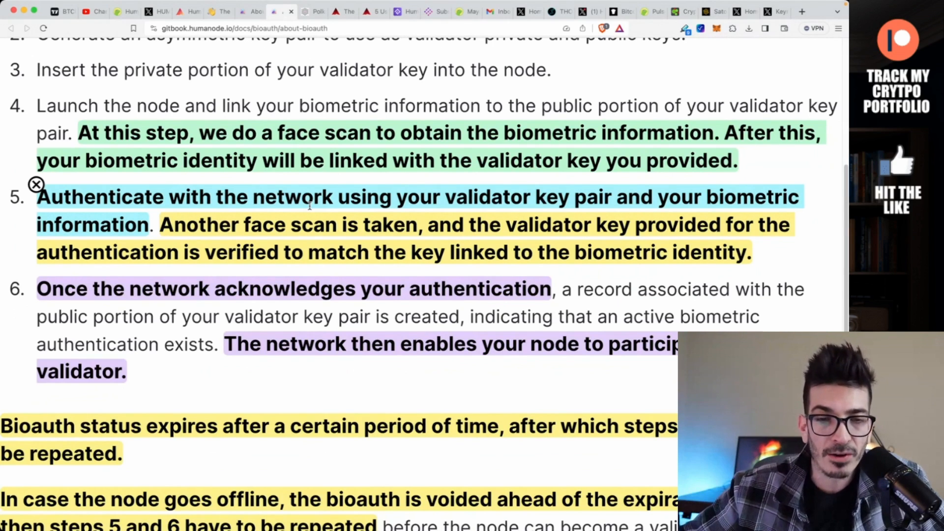
mouse_move(160, 212)
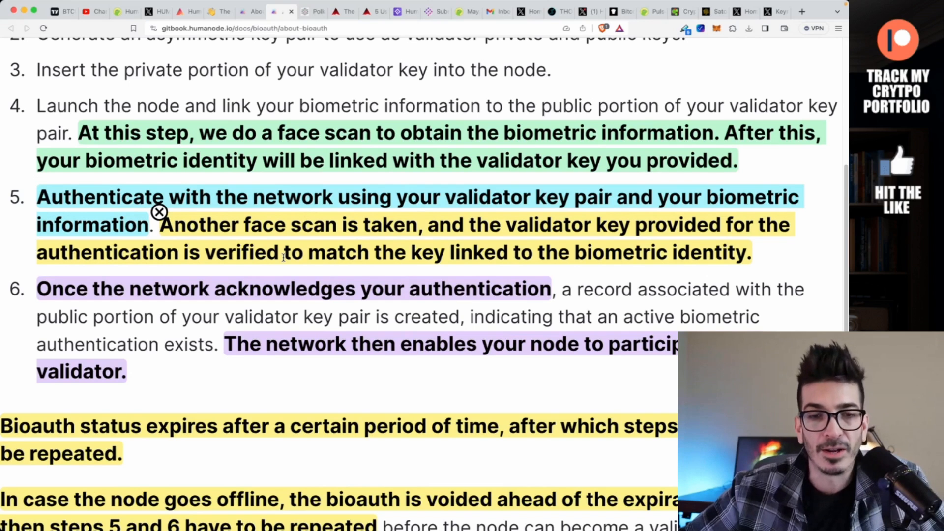
scroll(down, 3)
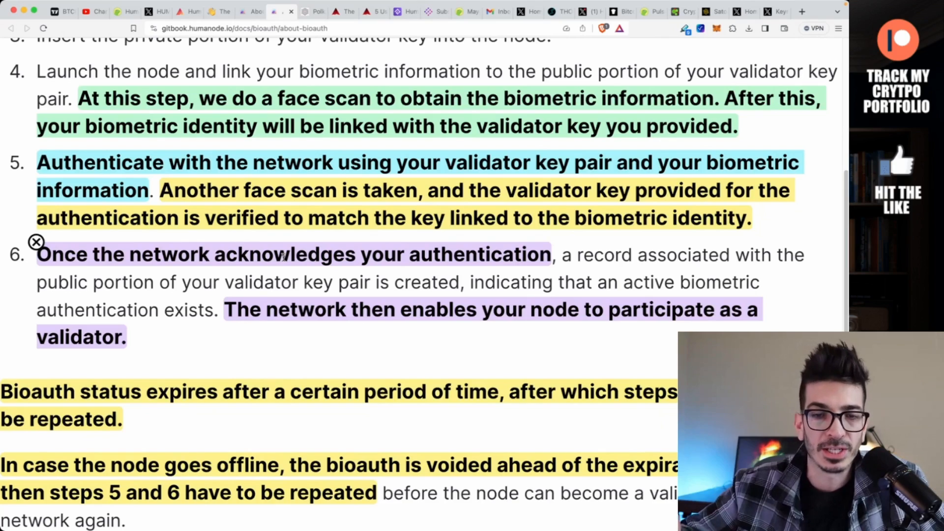
scroll(down, 3)
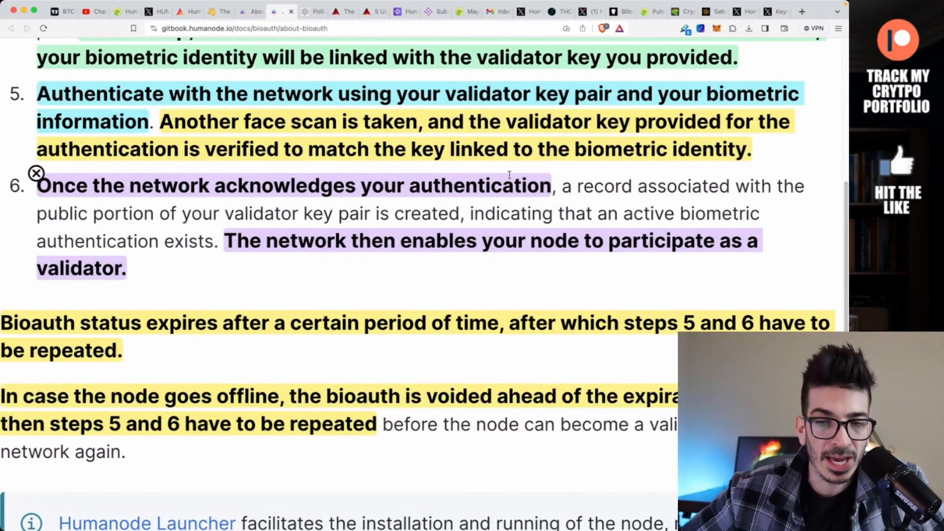
mouse_move(222, 228)
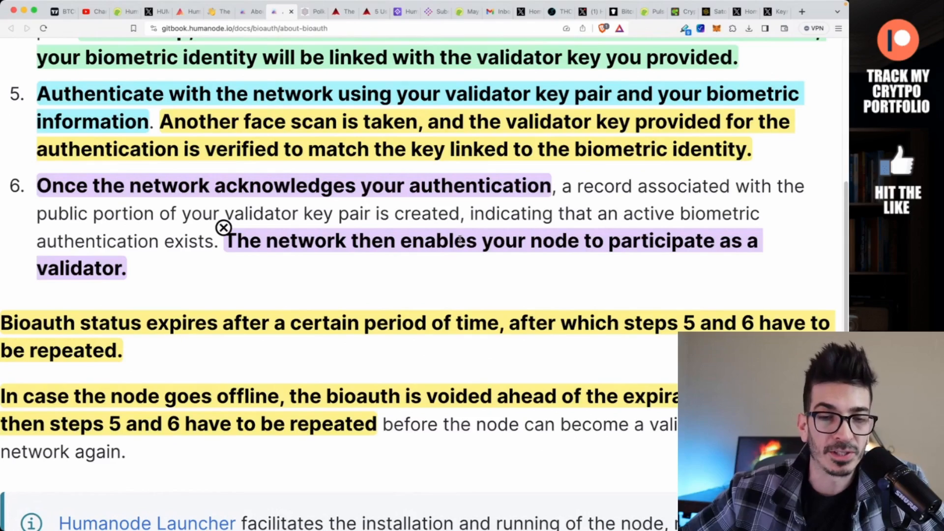
scroll(down, 3)
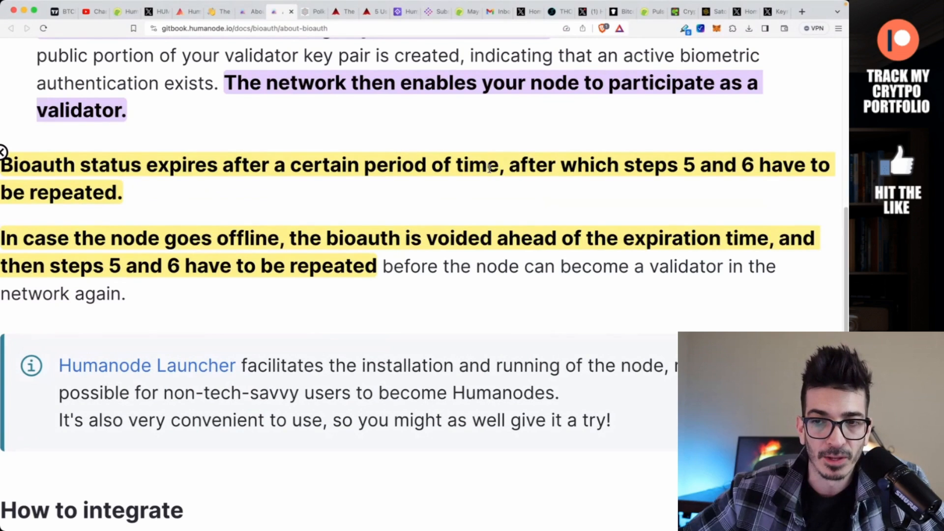
mouse_move(241, 195)
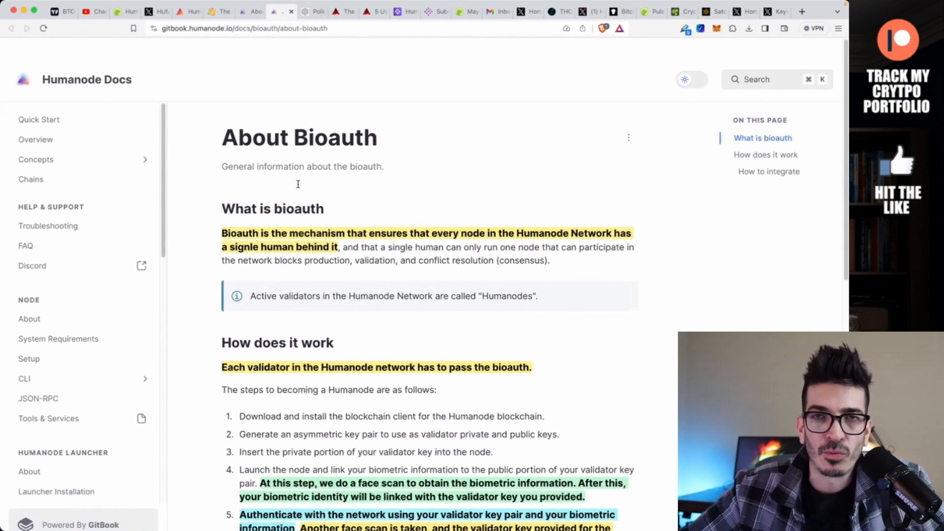
scroll(down, 3)
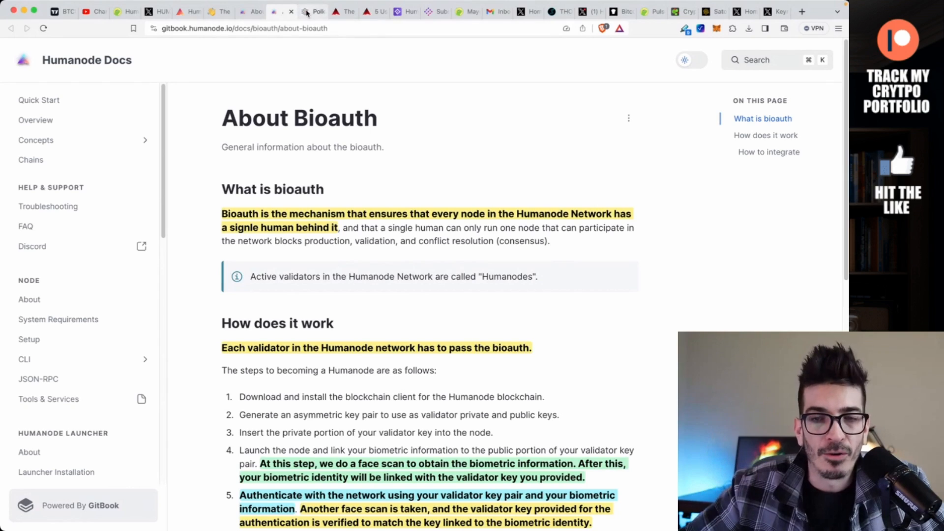
mouse_move(312, 10)
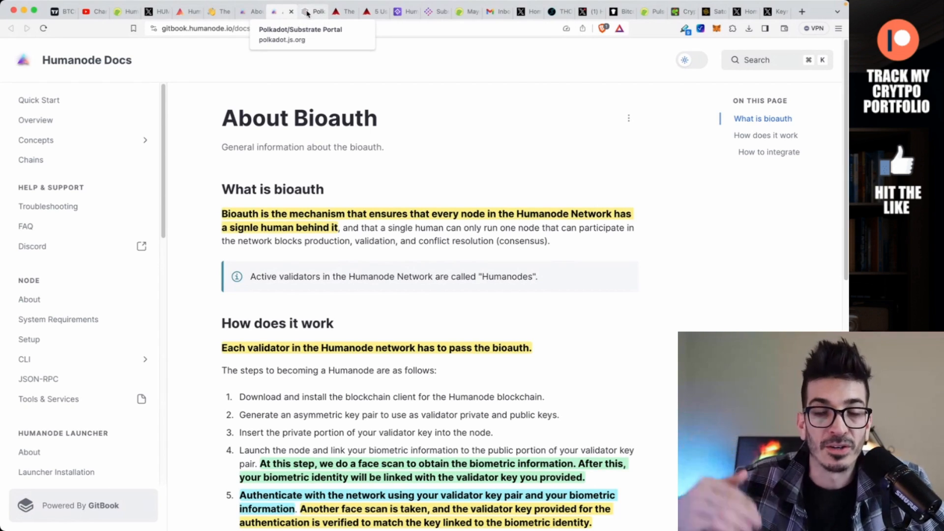
Read the 'Meet the Humanode developers' post through machine learning, cryptography and EVM integration.
click(335, 11)
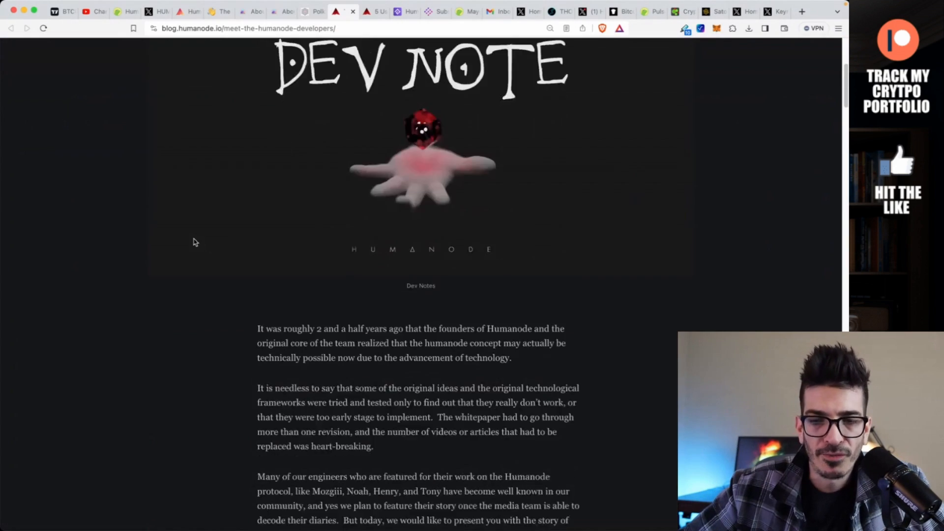
scroll(down, 3)
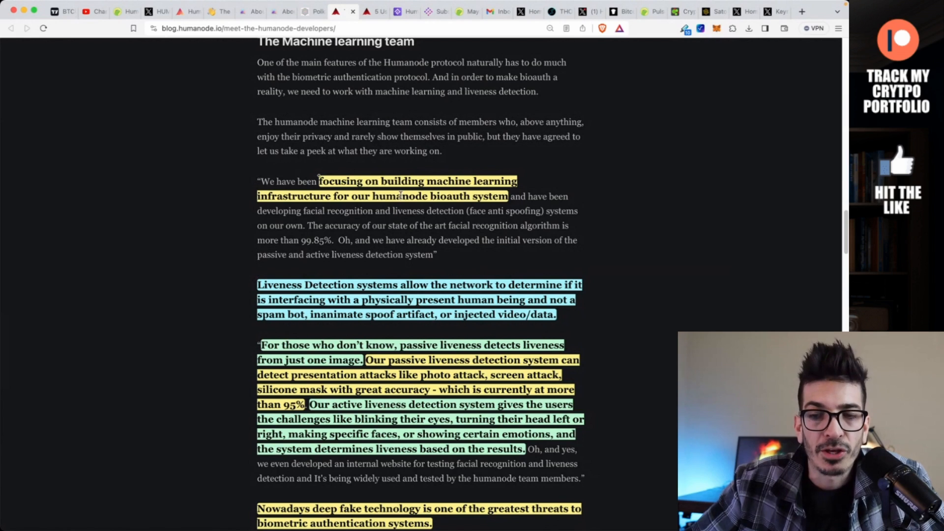
scroll(down, 3)
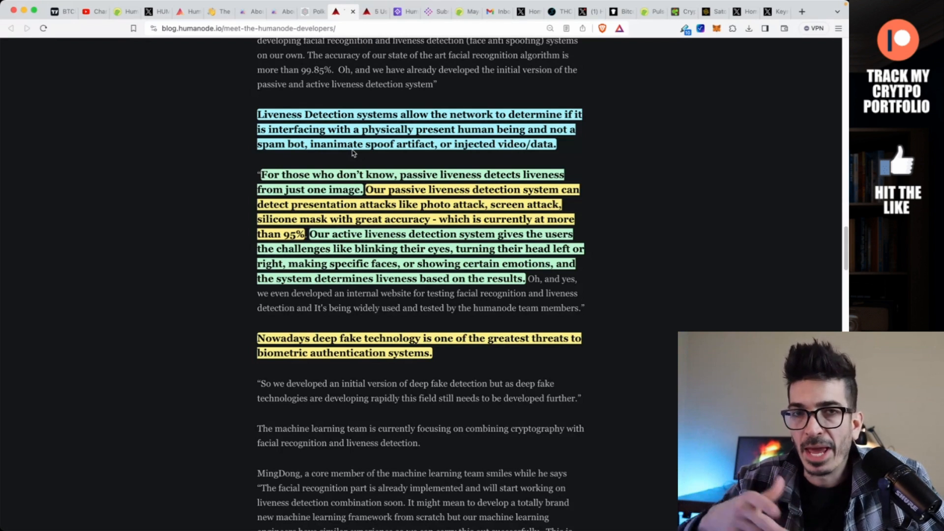
scroll(down, 3)
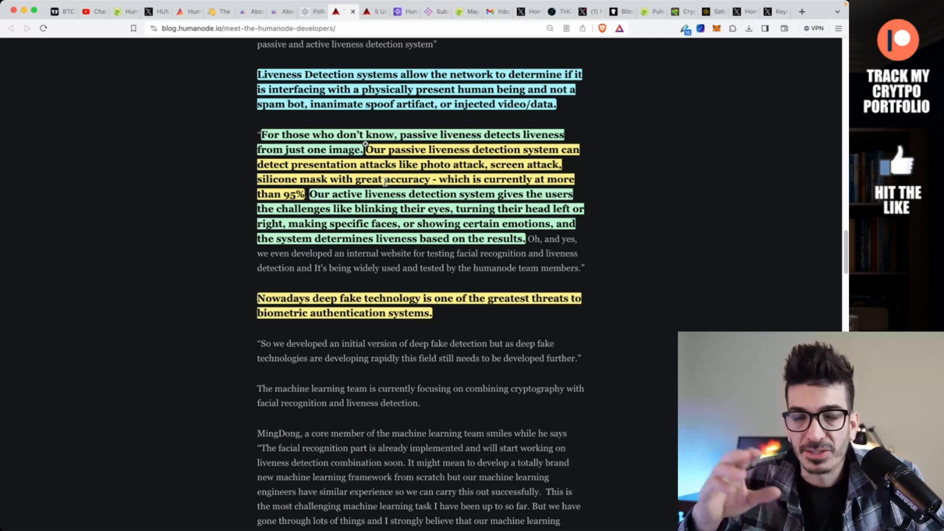
scroll(down, 3)
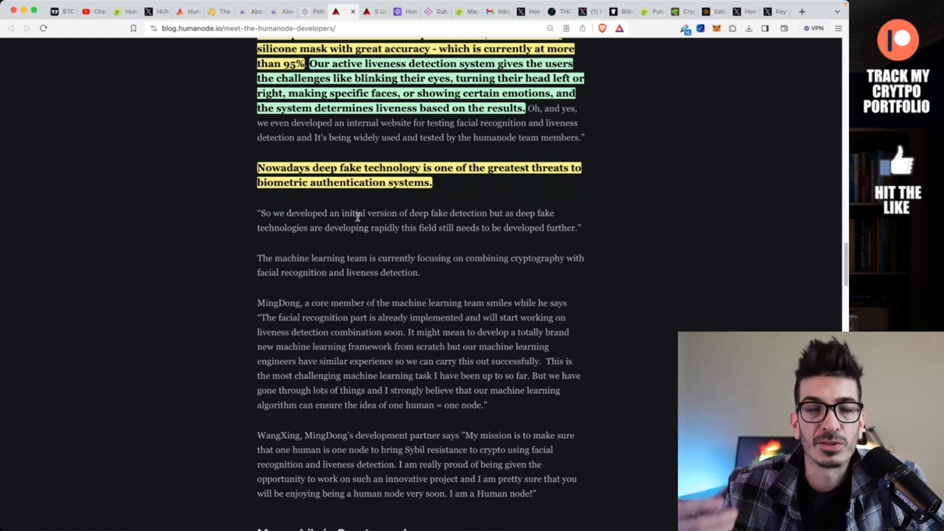
scroll(down, 3)
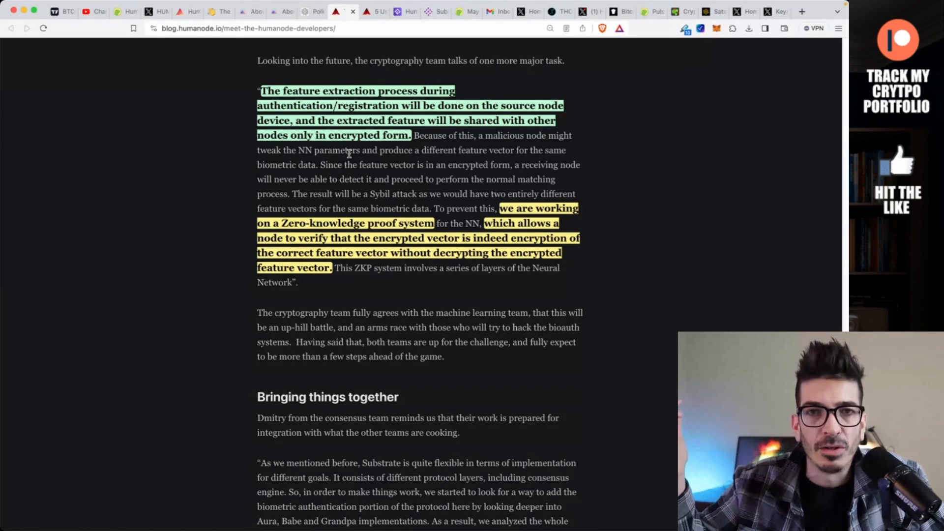
scroll(down, 3)
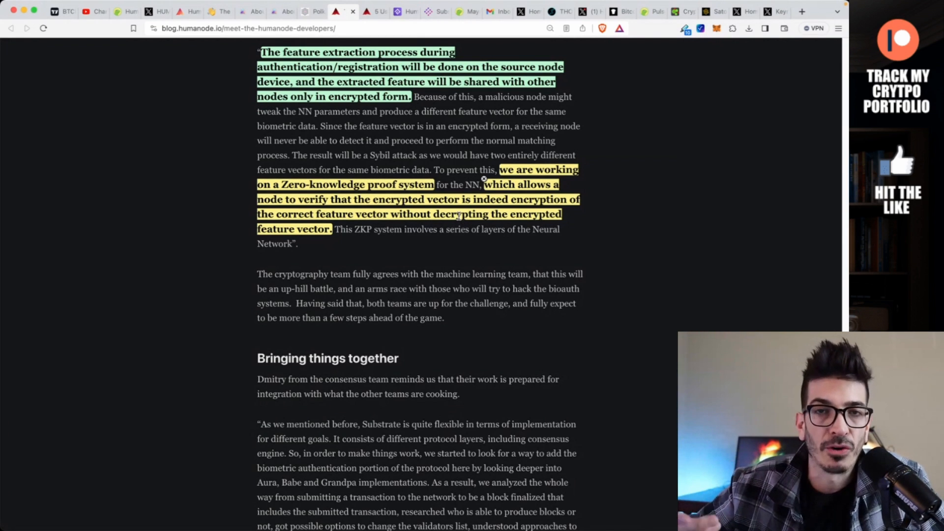
scroll(down, 3)
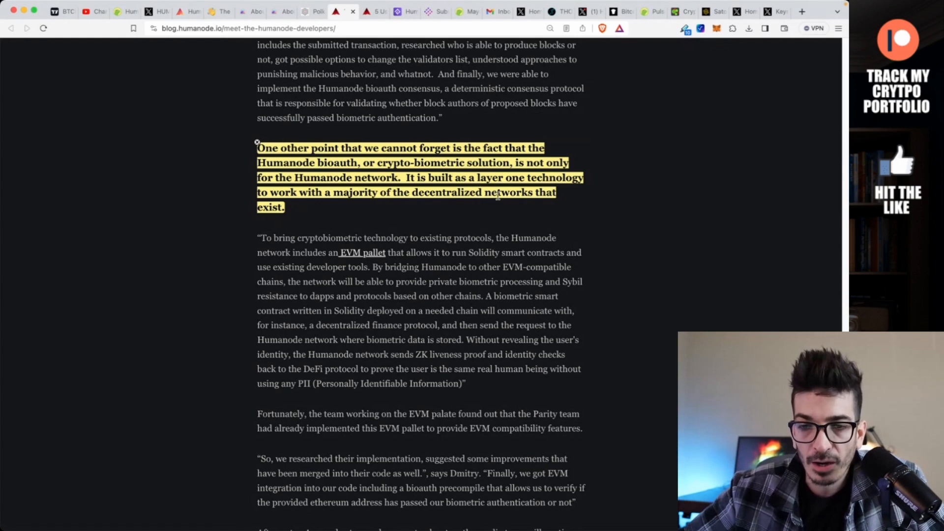
mouse_move(493, 227)
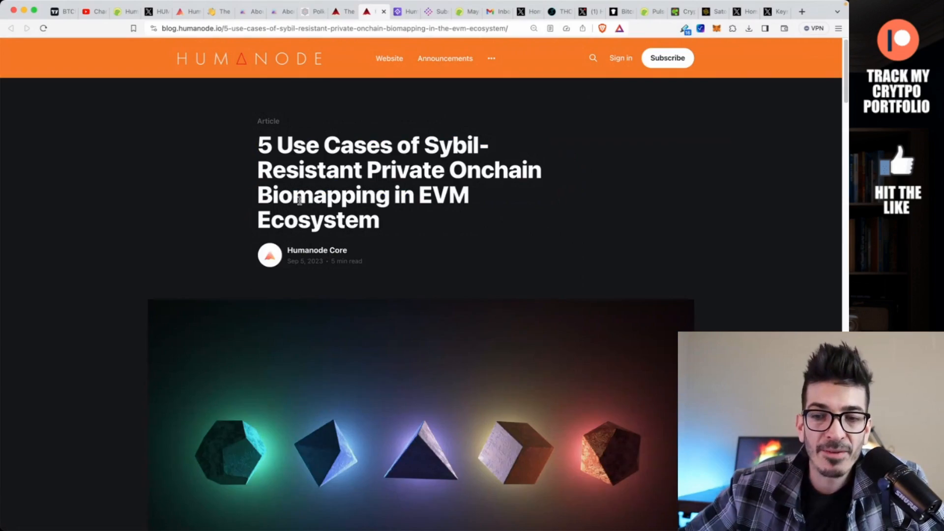
Scroll the use-cases article through the AMM and DAO governance sections to gig economy platforms.
scroll(down, 3)
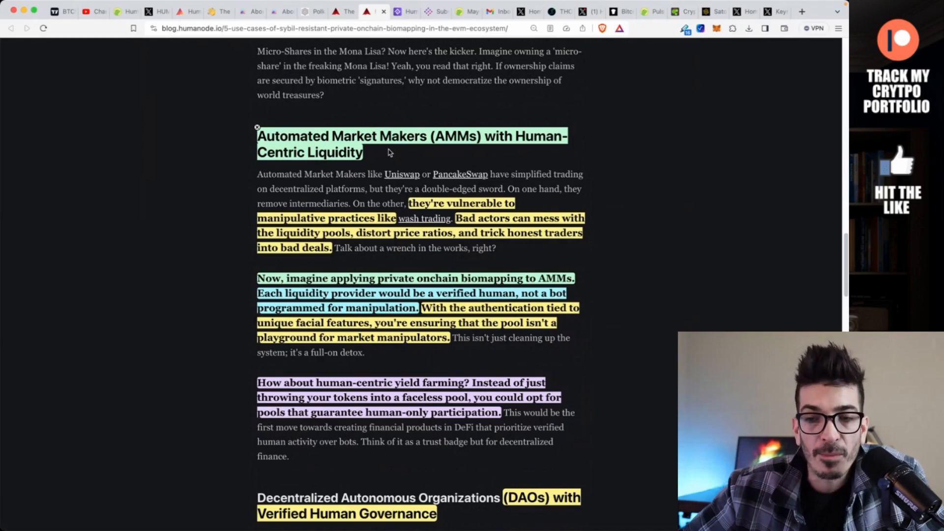
scroll(down, 3)
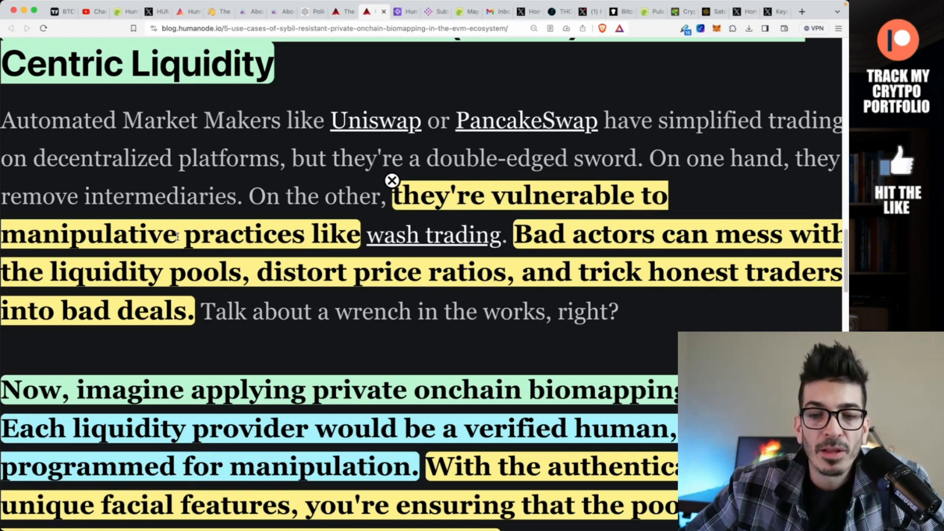
scroll(down, 3)
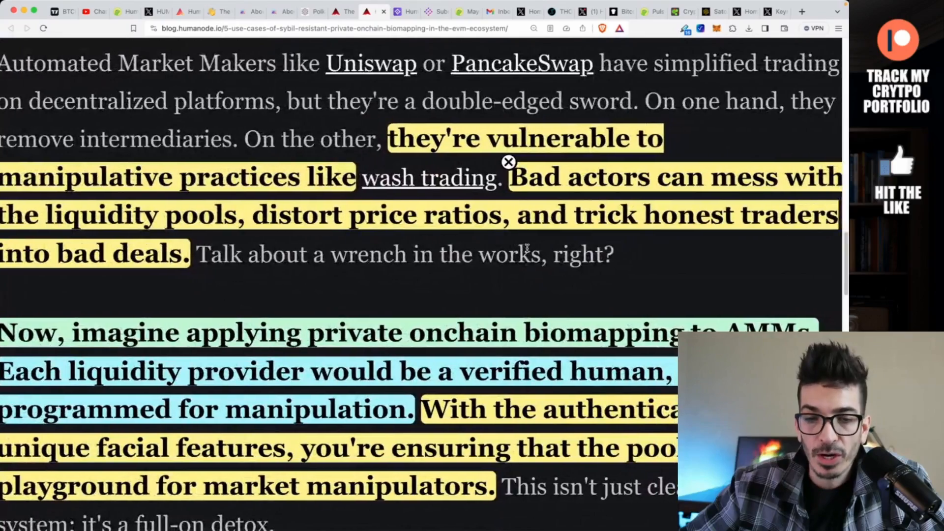
scroll(down, 3)
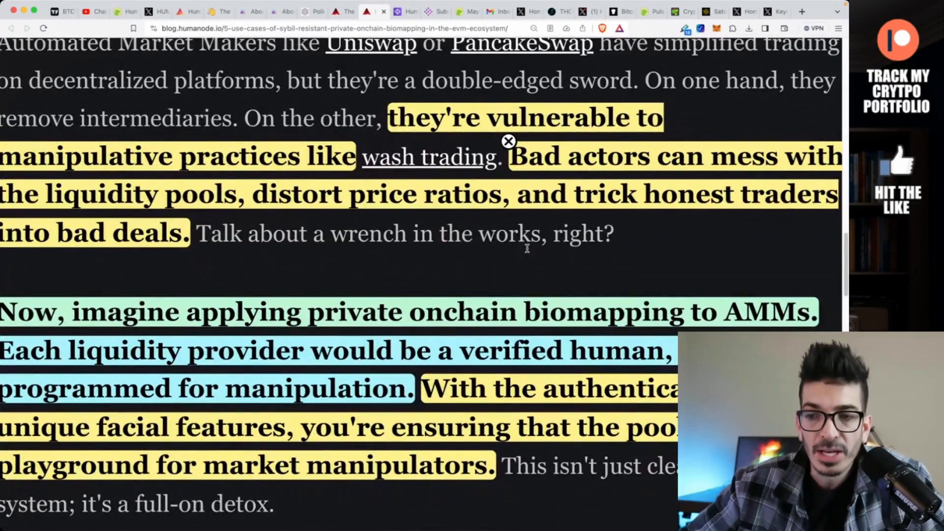
scroll(down, 3)
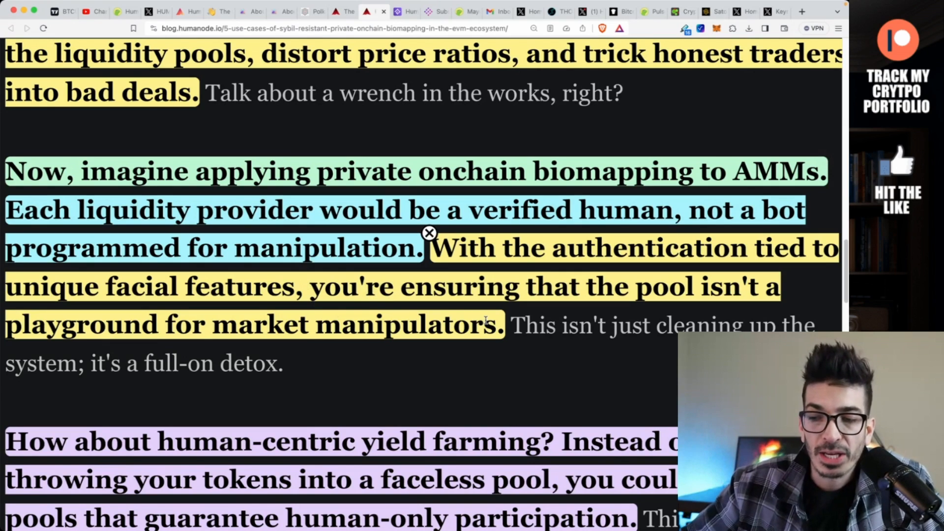
scroll(down, 3)
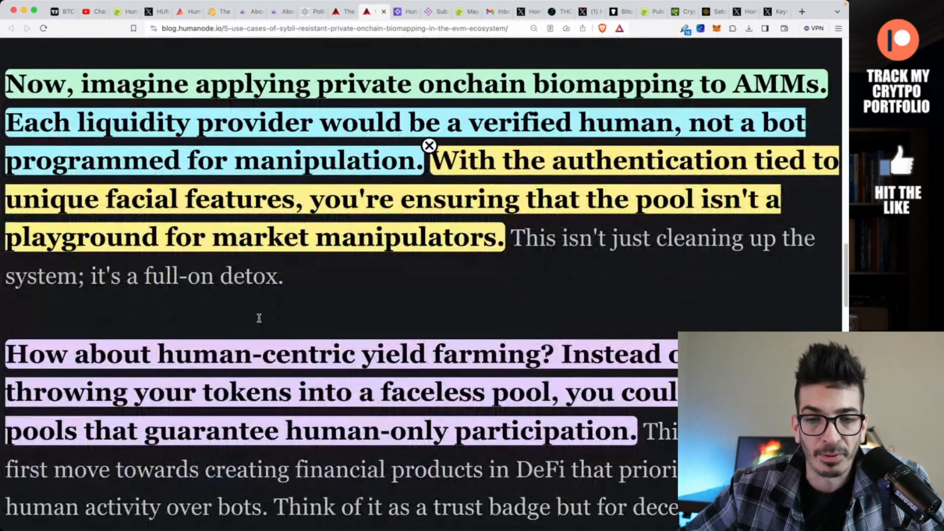
scroll(down, 3)
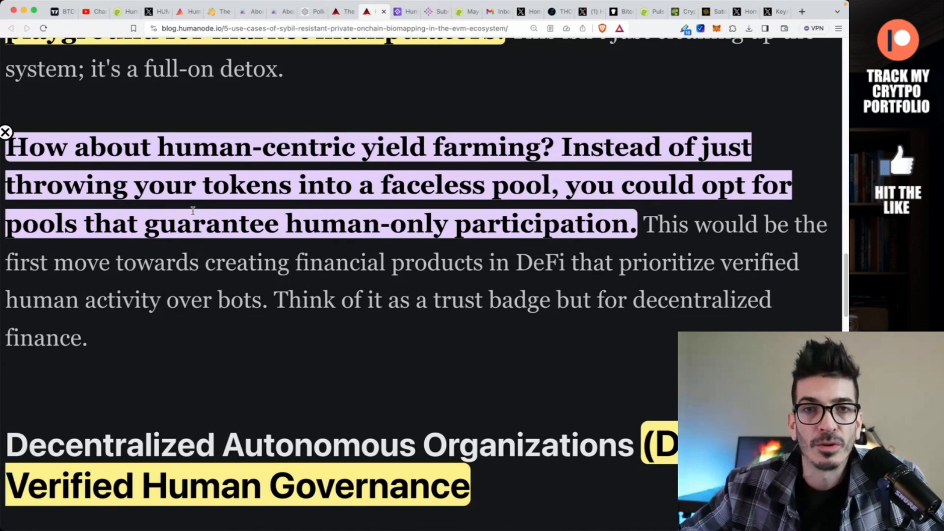
scroll(down, 3)
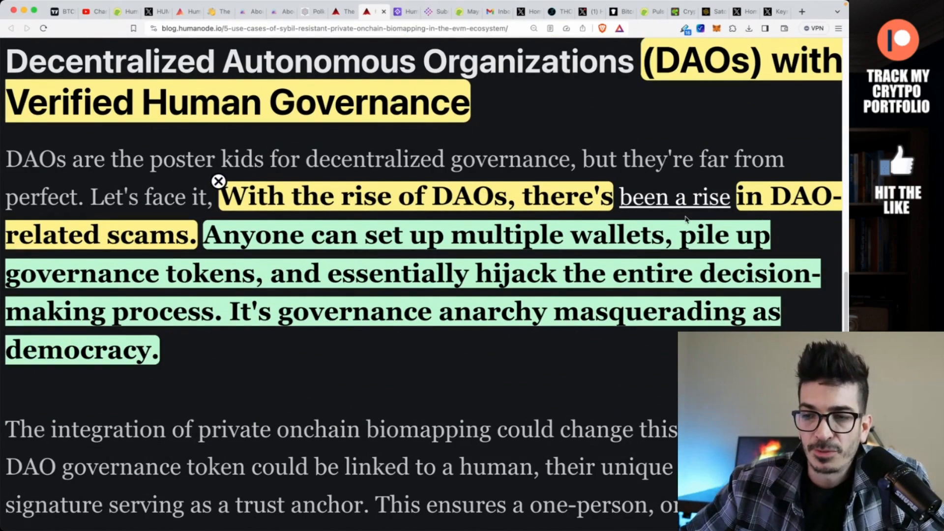
scroll(down, 3)
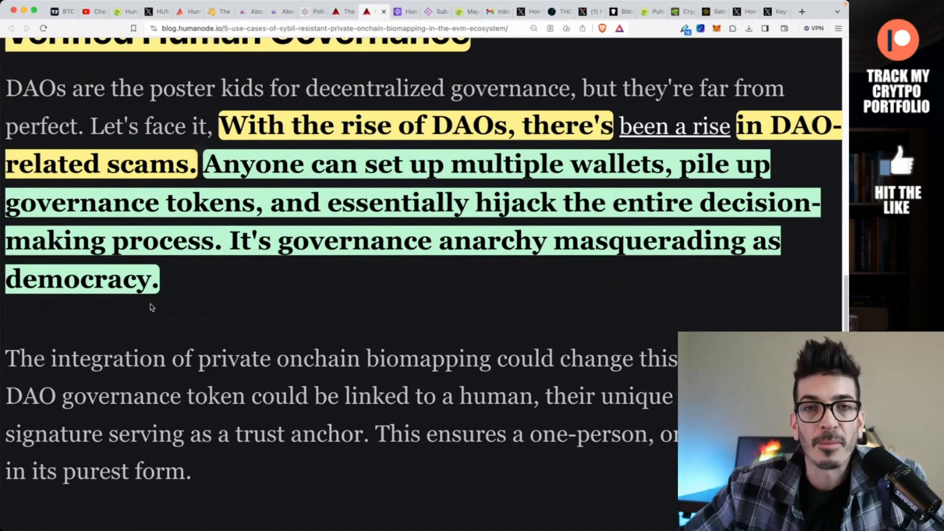
scroll(down, 3)
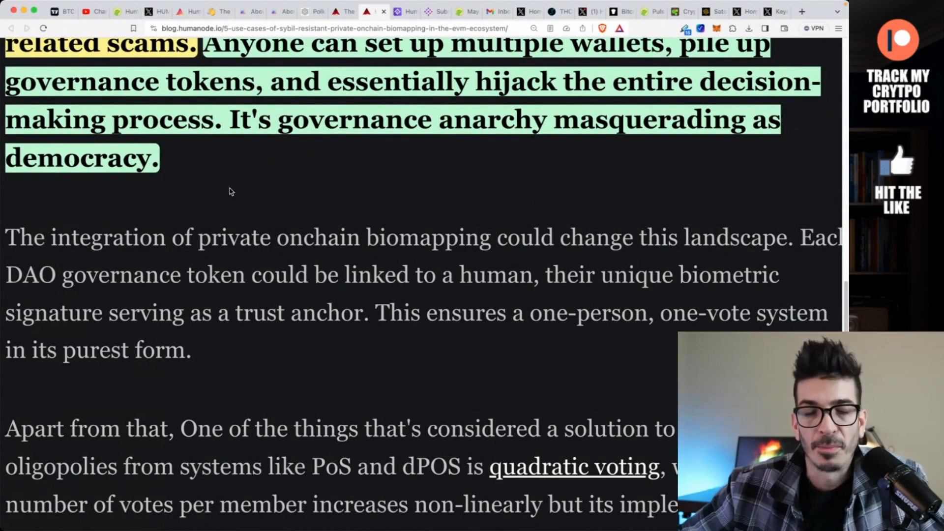
scroll(down, 3)
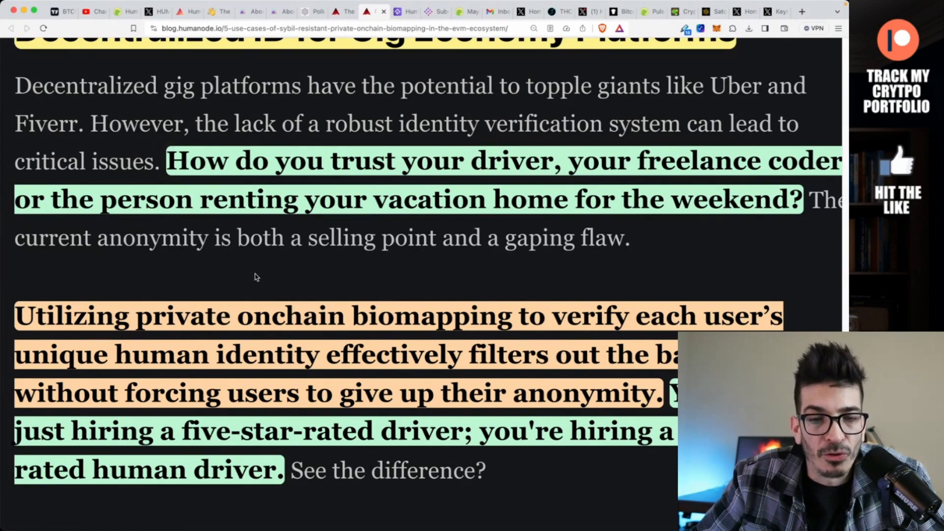
scroll(down, 3)
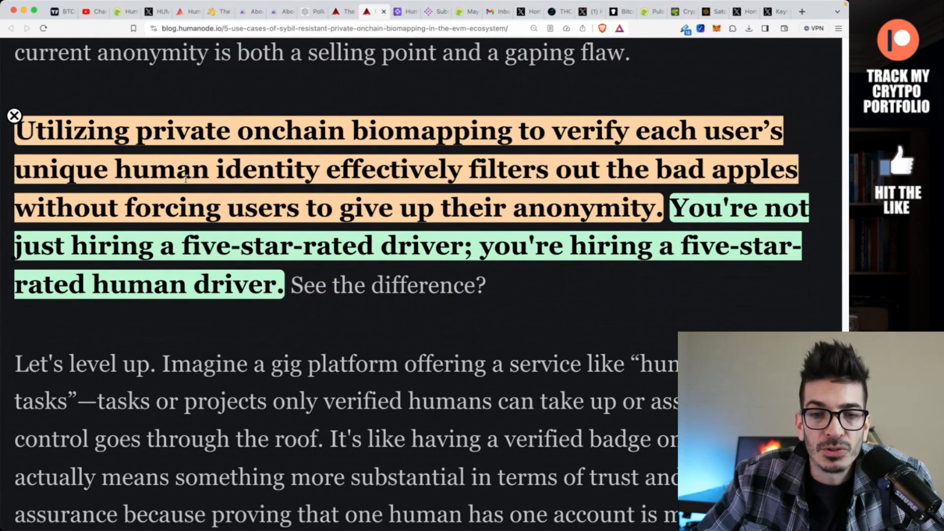
mouse_move(475, 188)
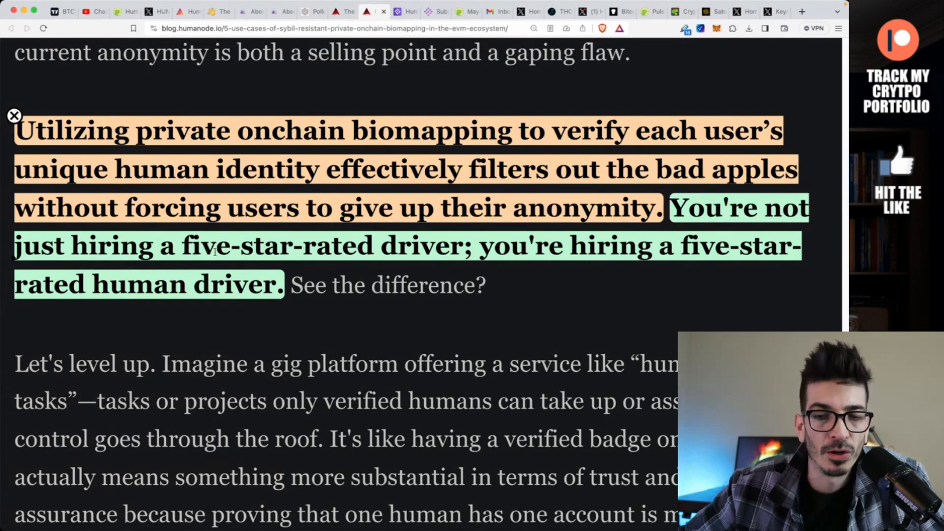
View HMND's initial distribution and treasury, core team and seed vesting plans on TokenInsight.
click(403, 11)
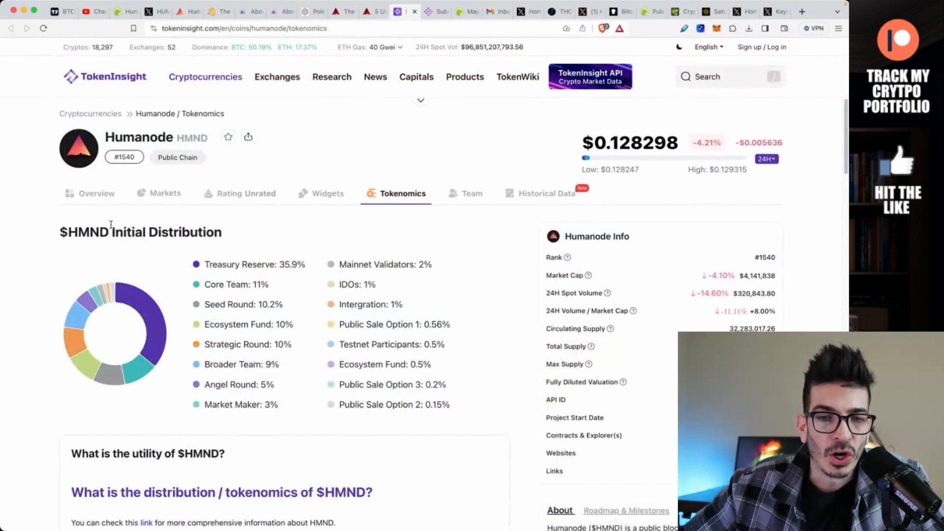
scroll(down, 3)
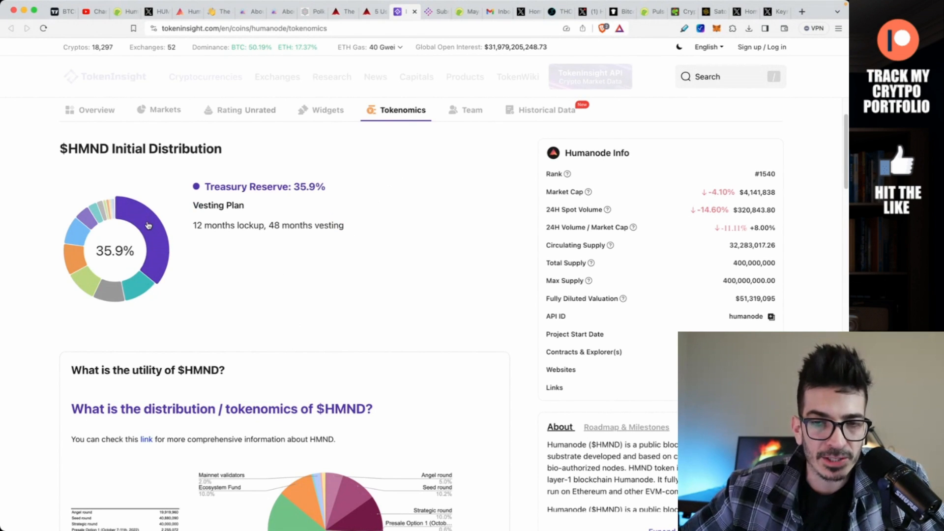
mouse_move(10, 188)
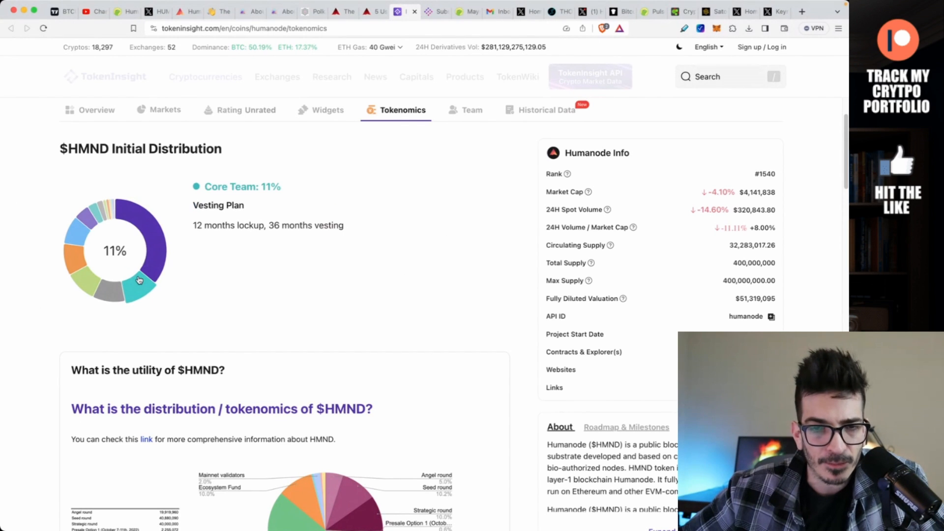
mouse_move(110, 294)
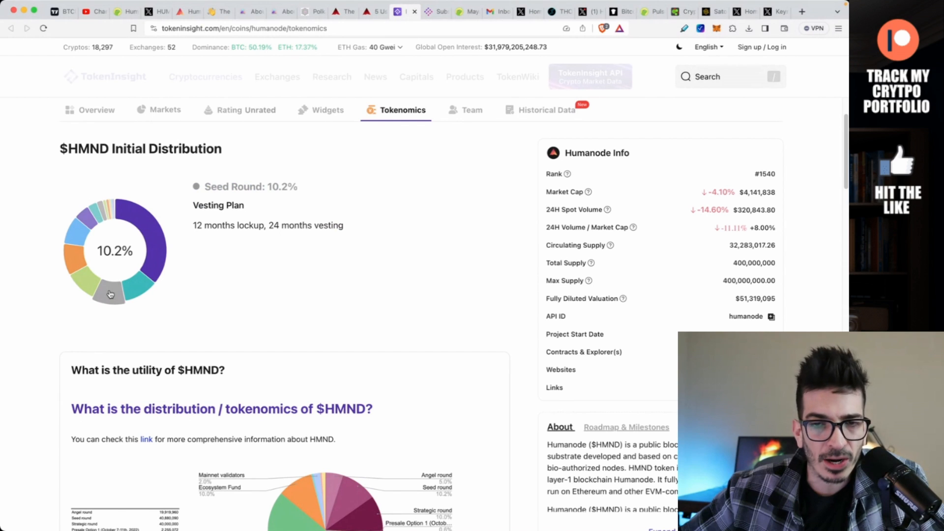
mouse_move(93, 289)
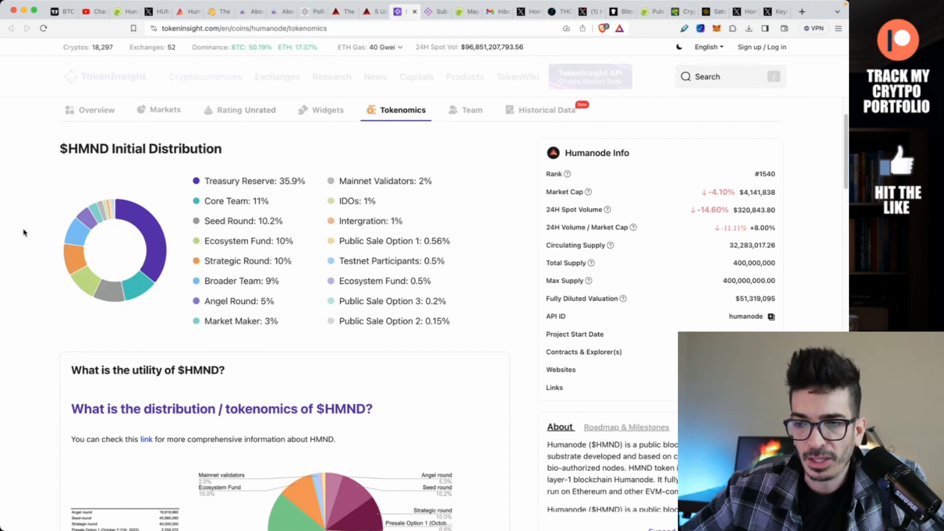
scroll(down, 3)
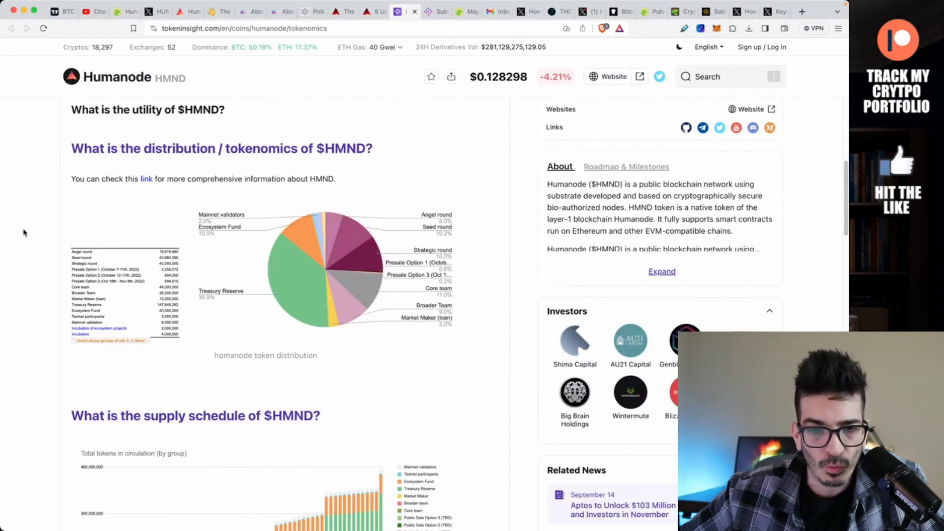
Scroll to the $HMND Funding History listing presale, strategic, seed and angel rounds.
scroll(down, 3)
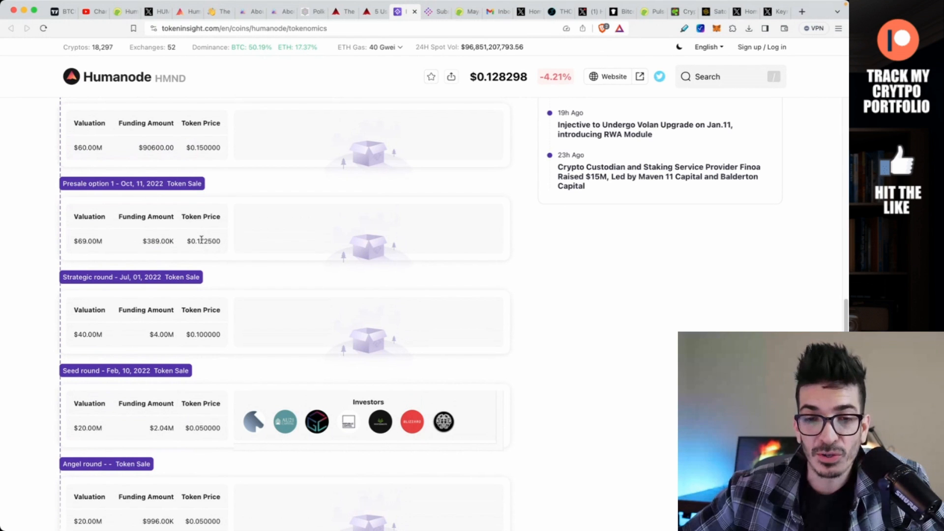
scroll(down, 3)
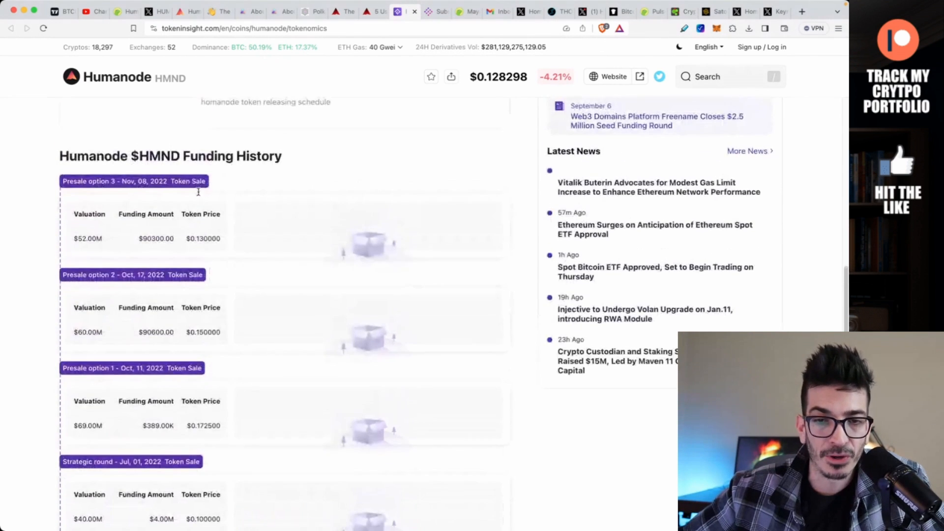
click(119, 11)
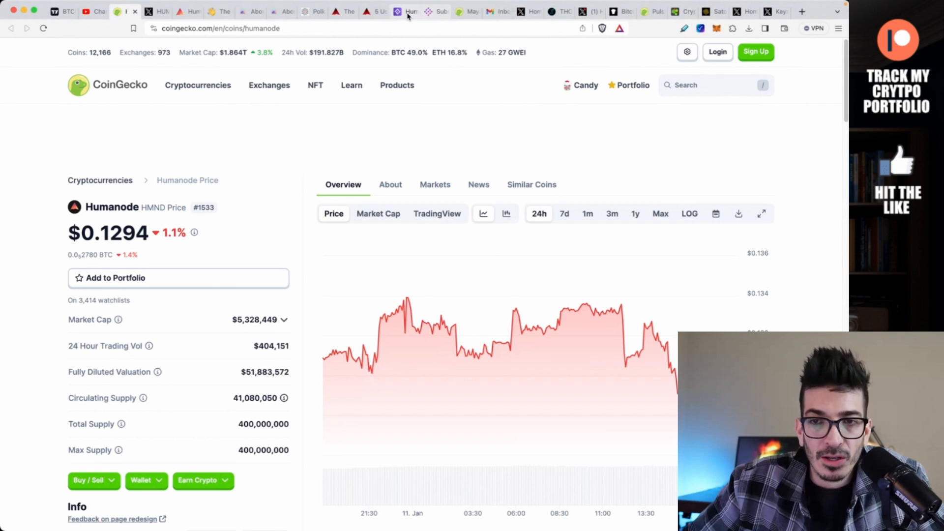
click(407, 12)
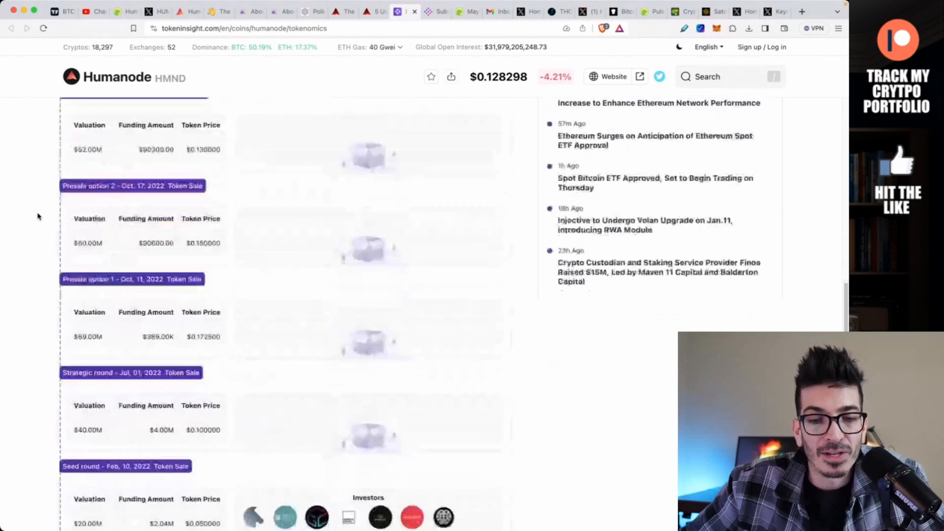
scroll(down, 3)
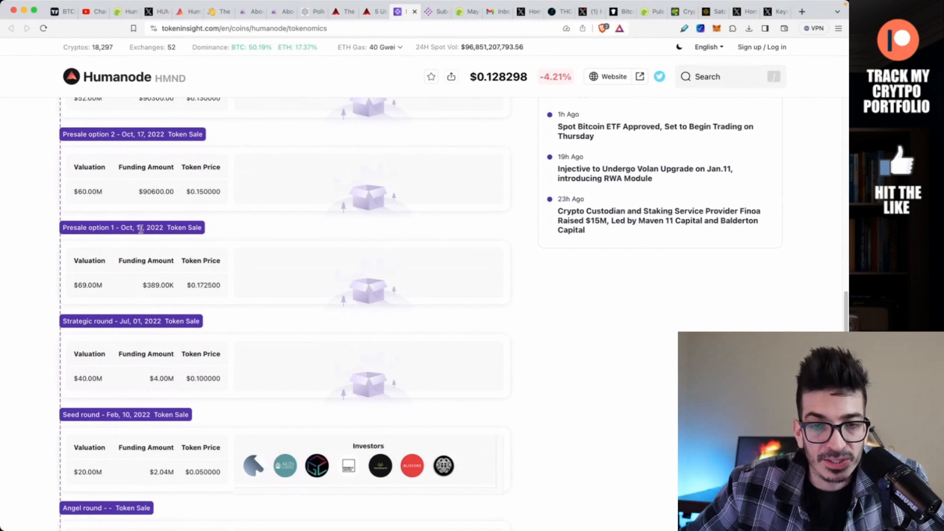
mouse_move(202, 284)
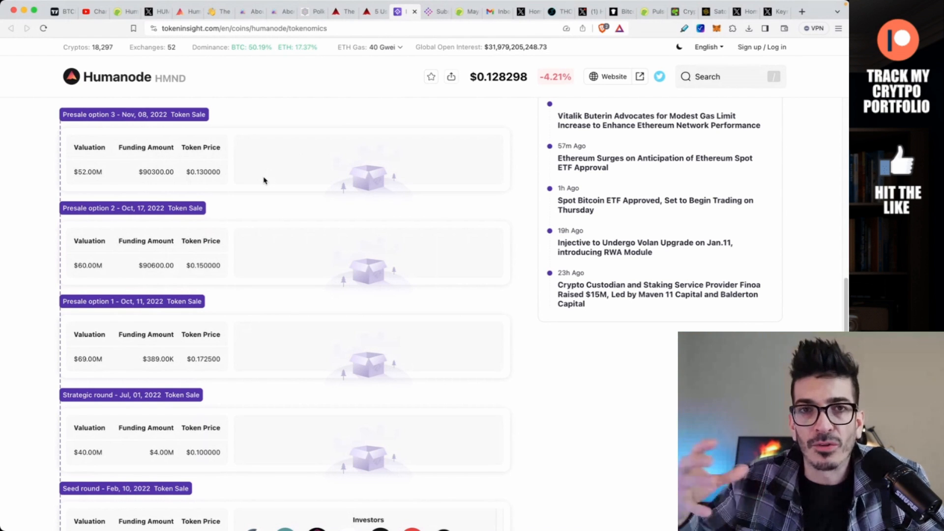
Inspect the 'What is the supply schedule of $HMND?' circulating-tokens-by-group chart.
scroll(up, 3)
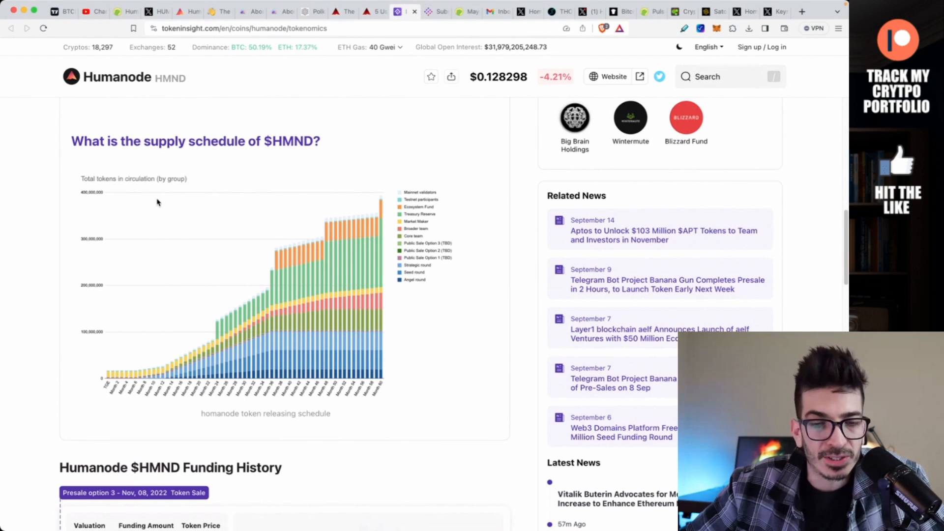
scroll(down, 3)
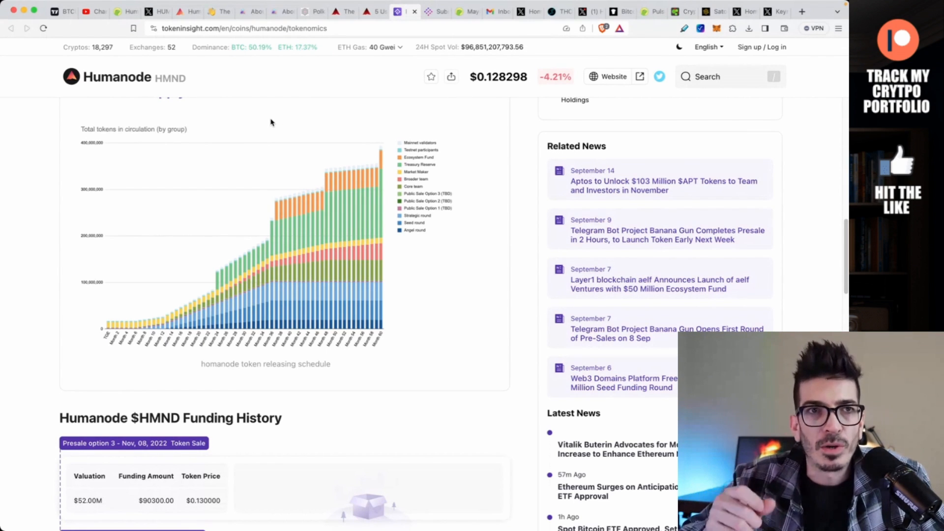
scroll(down, 3)
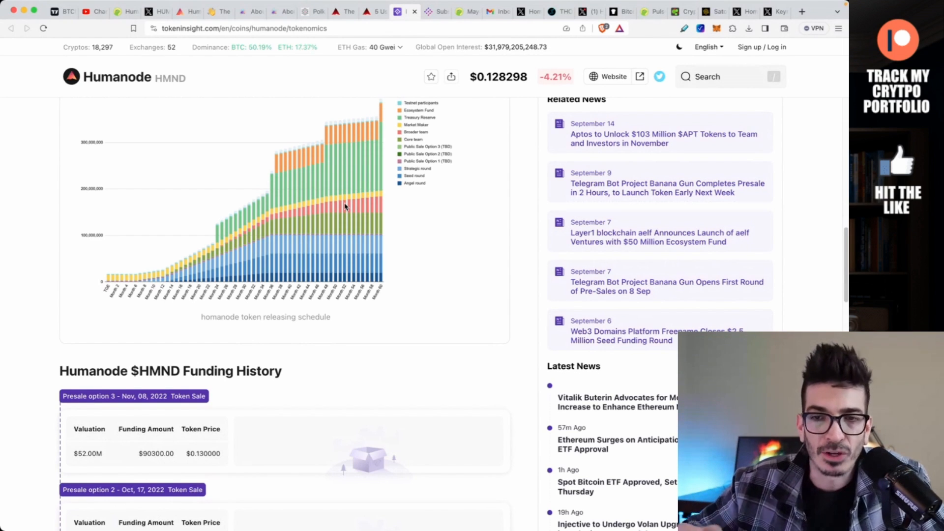
mouse_move(420, 312)
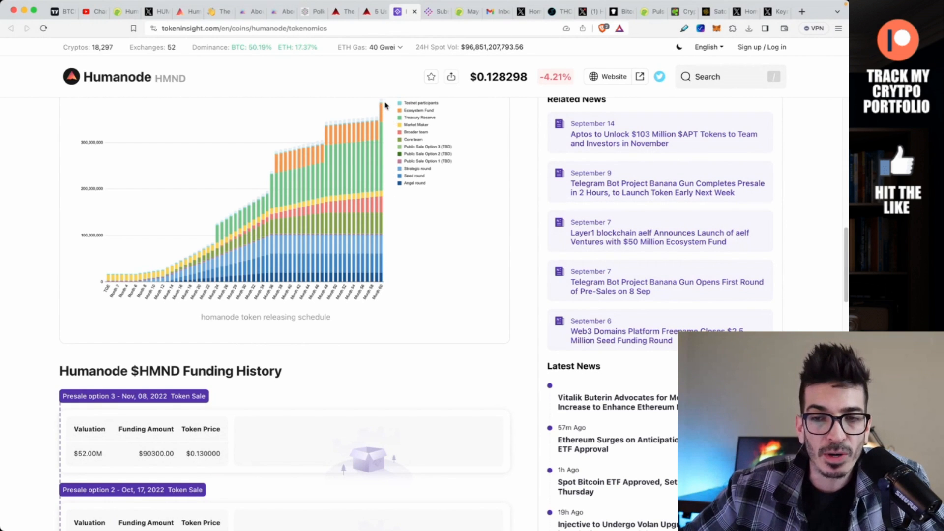
scroll(up, 3)
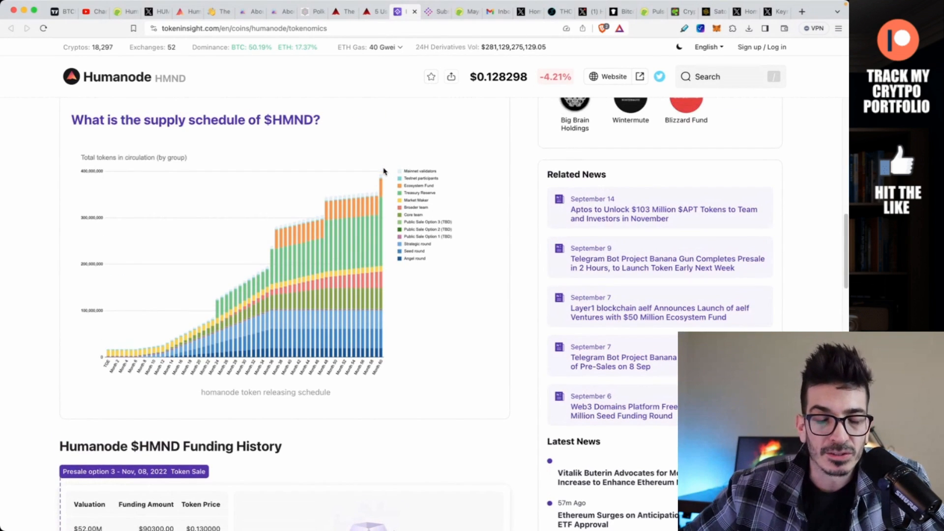
scroll(down, 3)
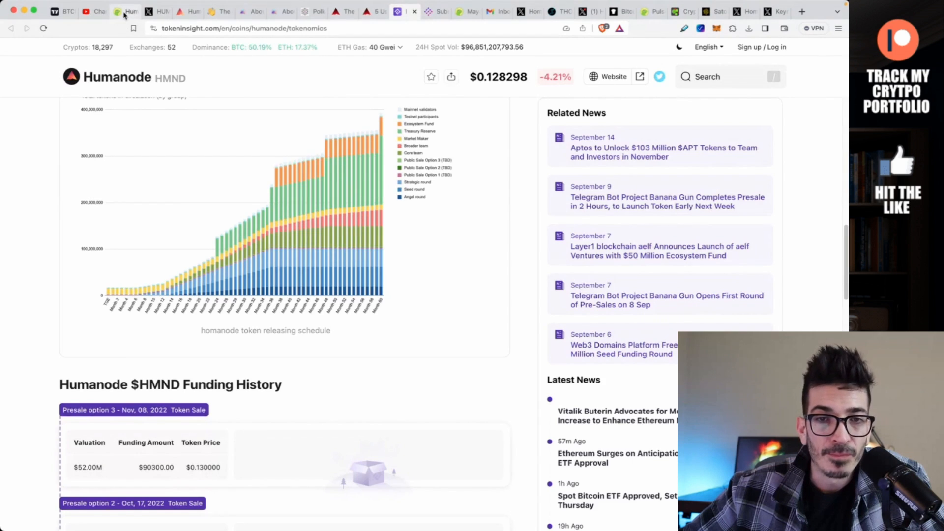
Set CoinGecko's Humanode price chart to Max, showing history from April 2023.
click(124, 10)
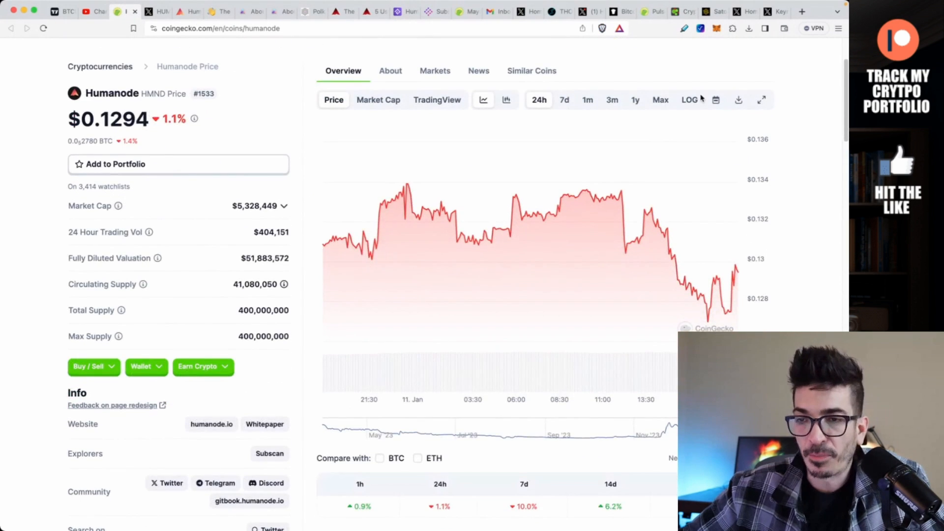
click(660, 99)
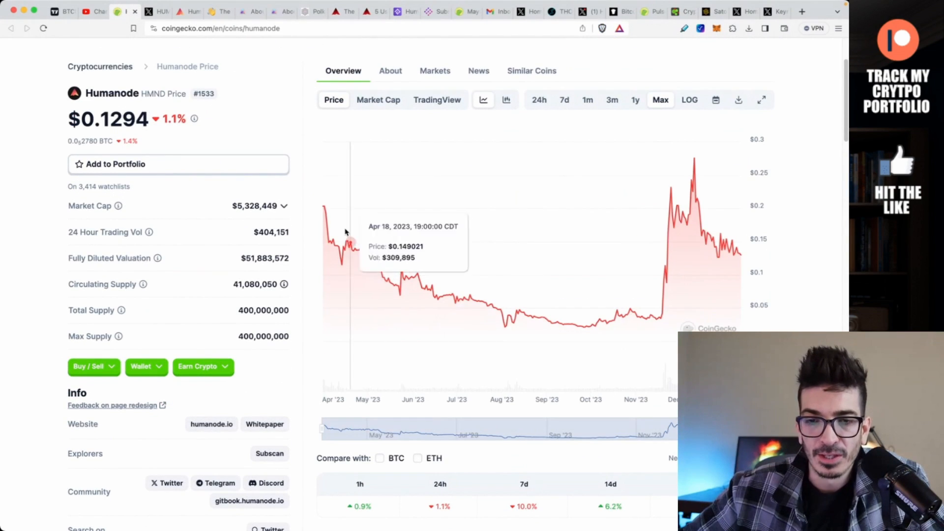
mouse_move(324, 206)
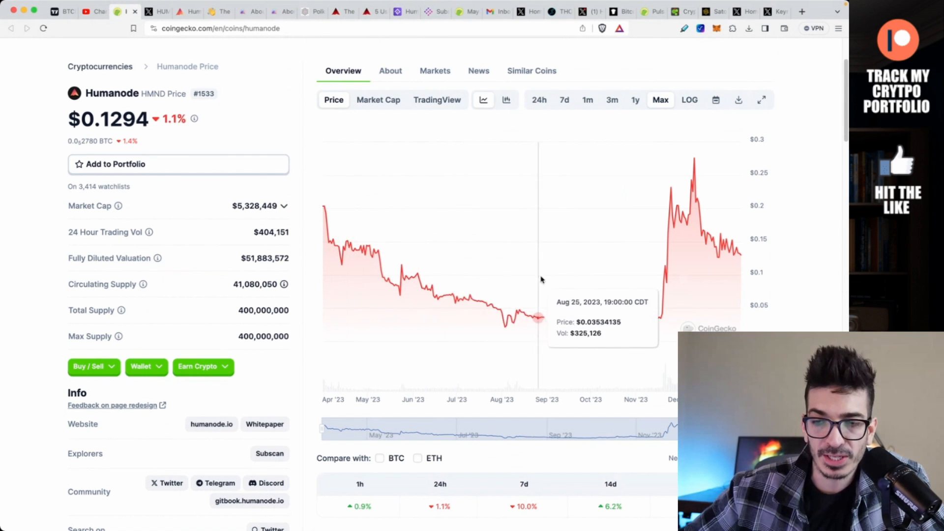
mouse_move(576, 311)
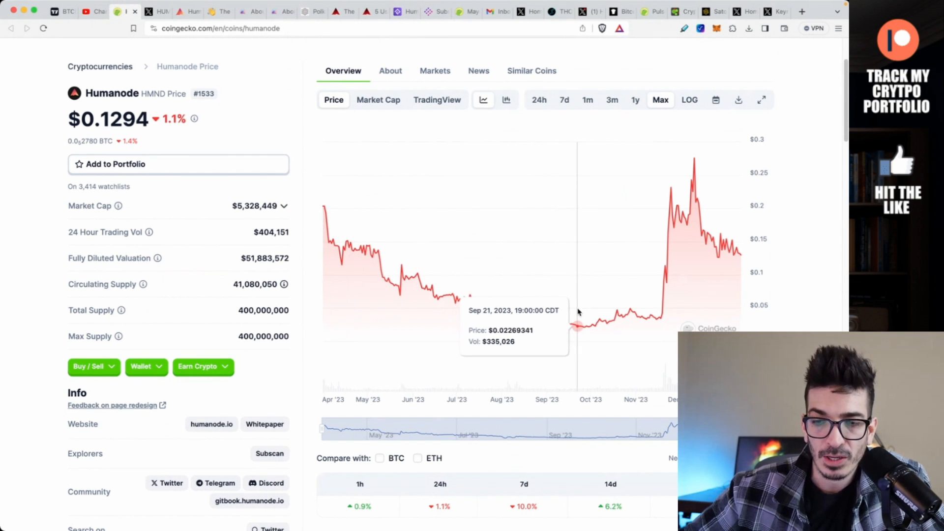
mouse_move(665, 322)
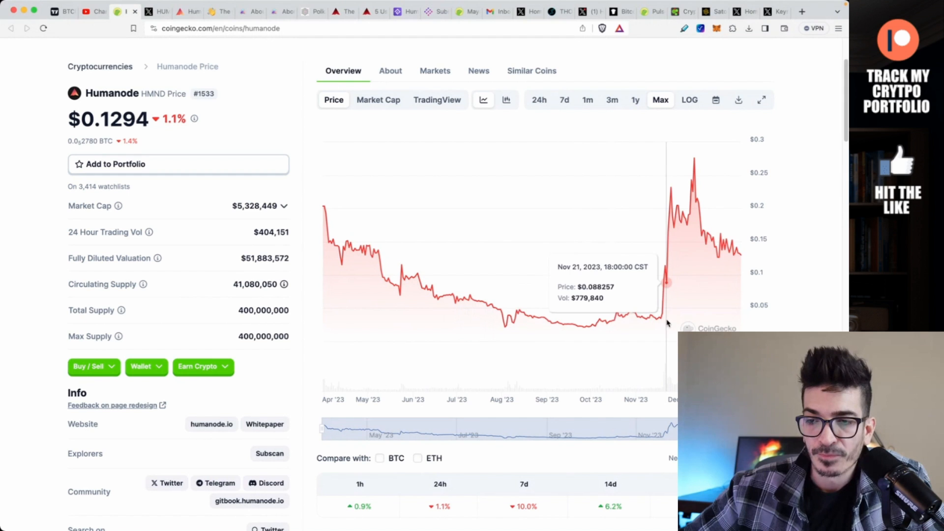
mouse_move(740, 252)
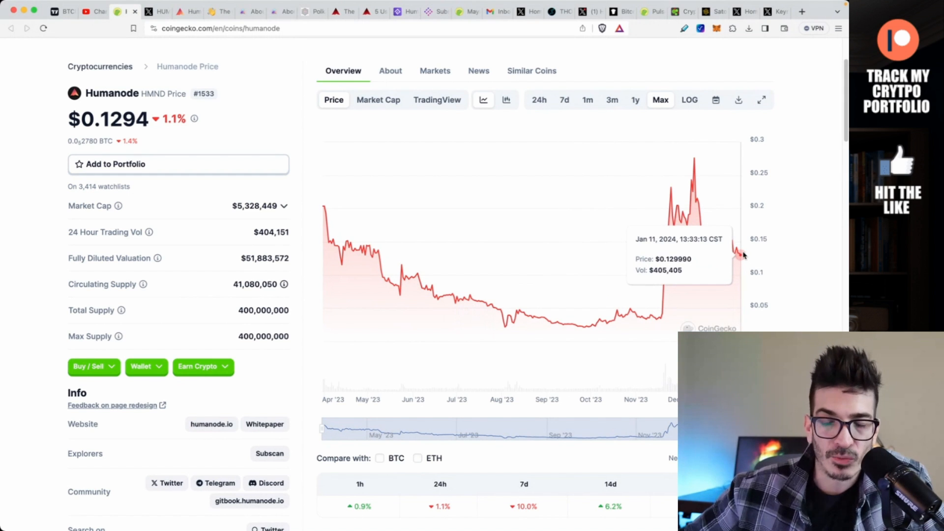